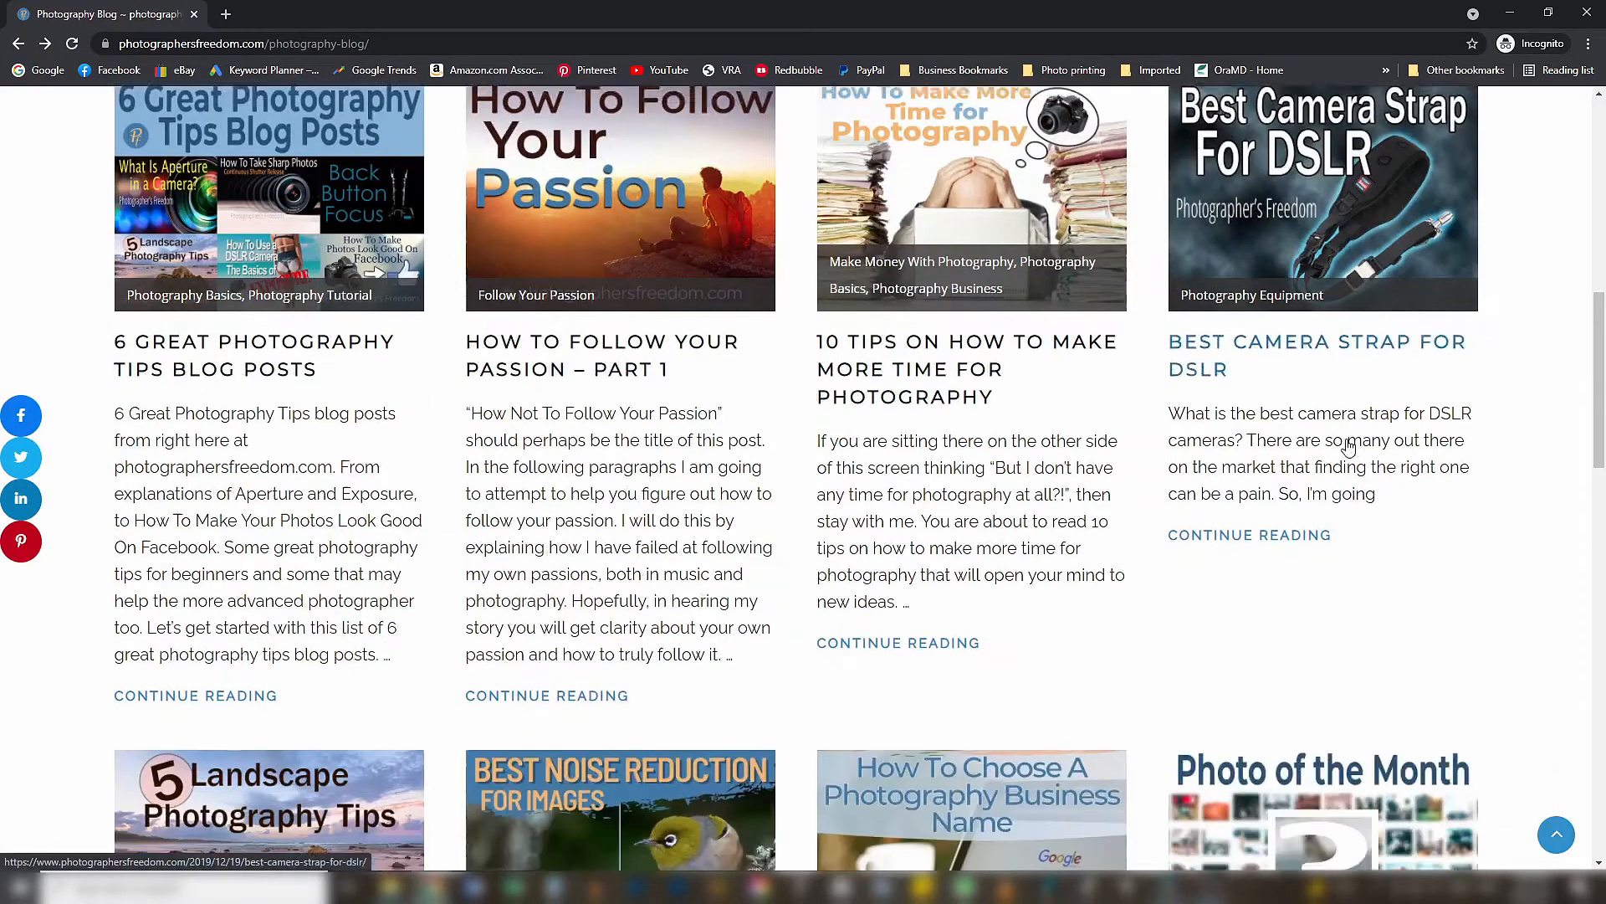
- Duplicate the wren photo's Background layer, creating a Background copy above it
scroll("down", 3)
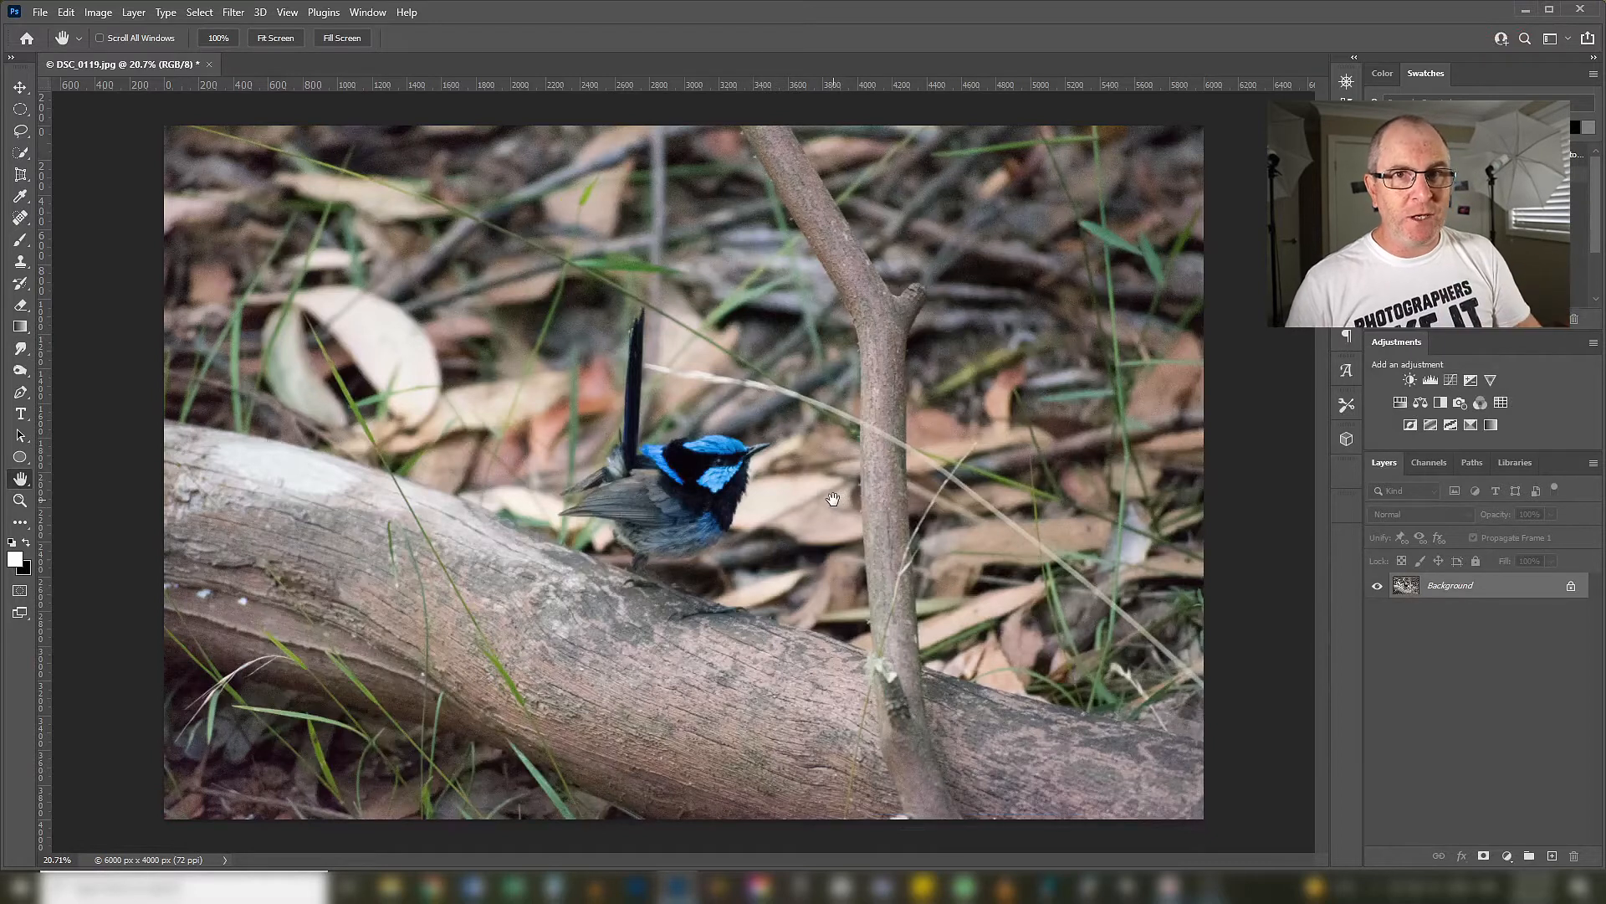
mouse_move(818, 509)
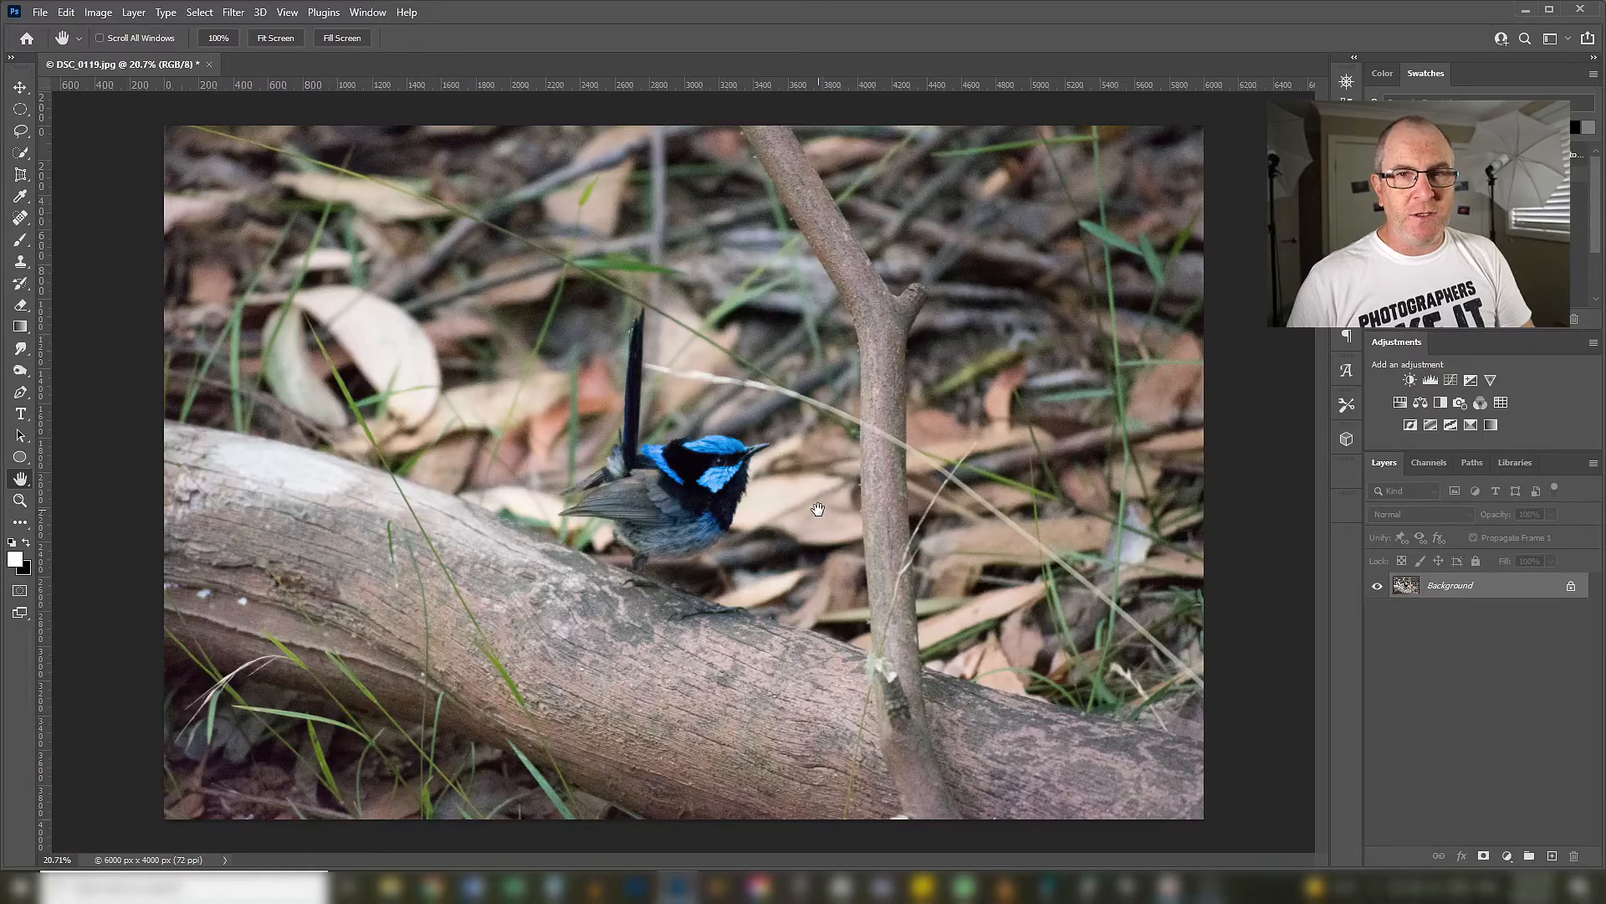
left_click(817, 509)
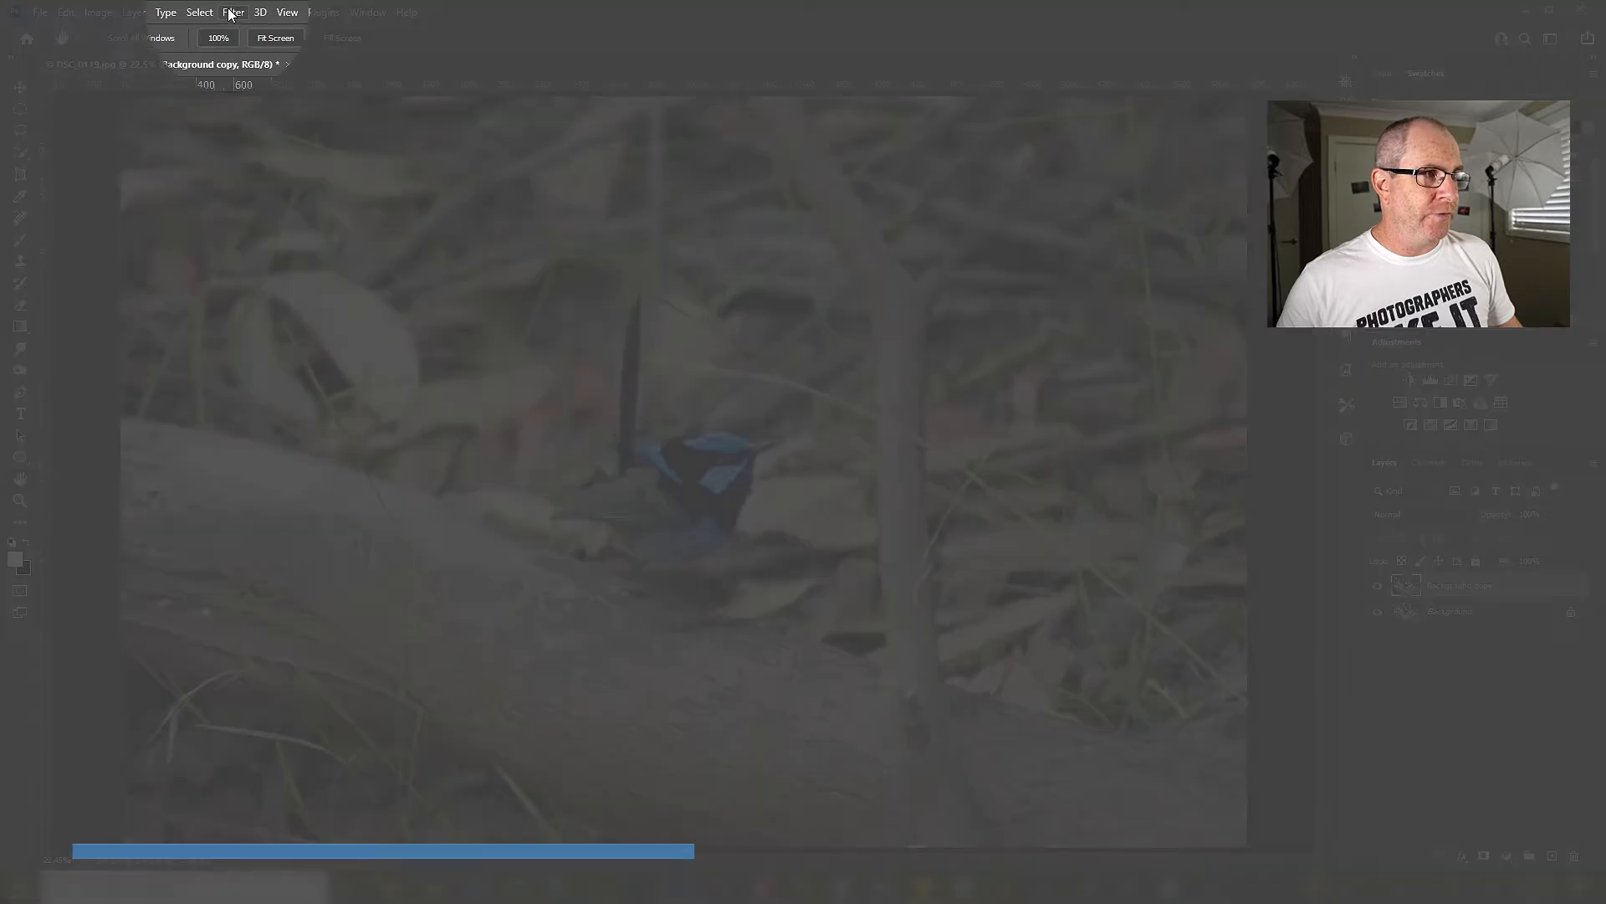
- Open Reduce Noise on Background copy at strength 10 and toggle Preview to compare
left_click(233, 10)
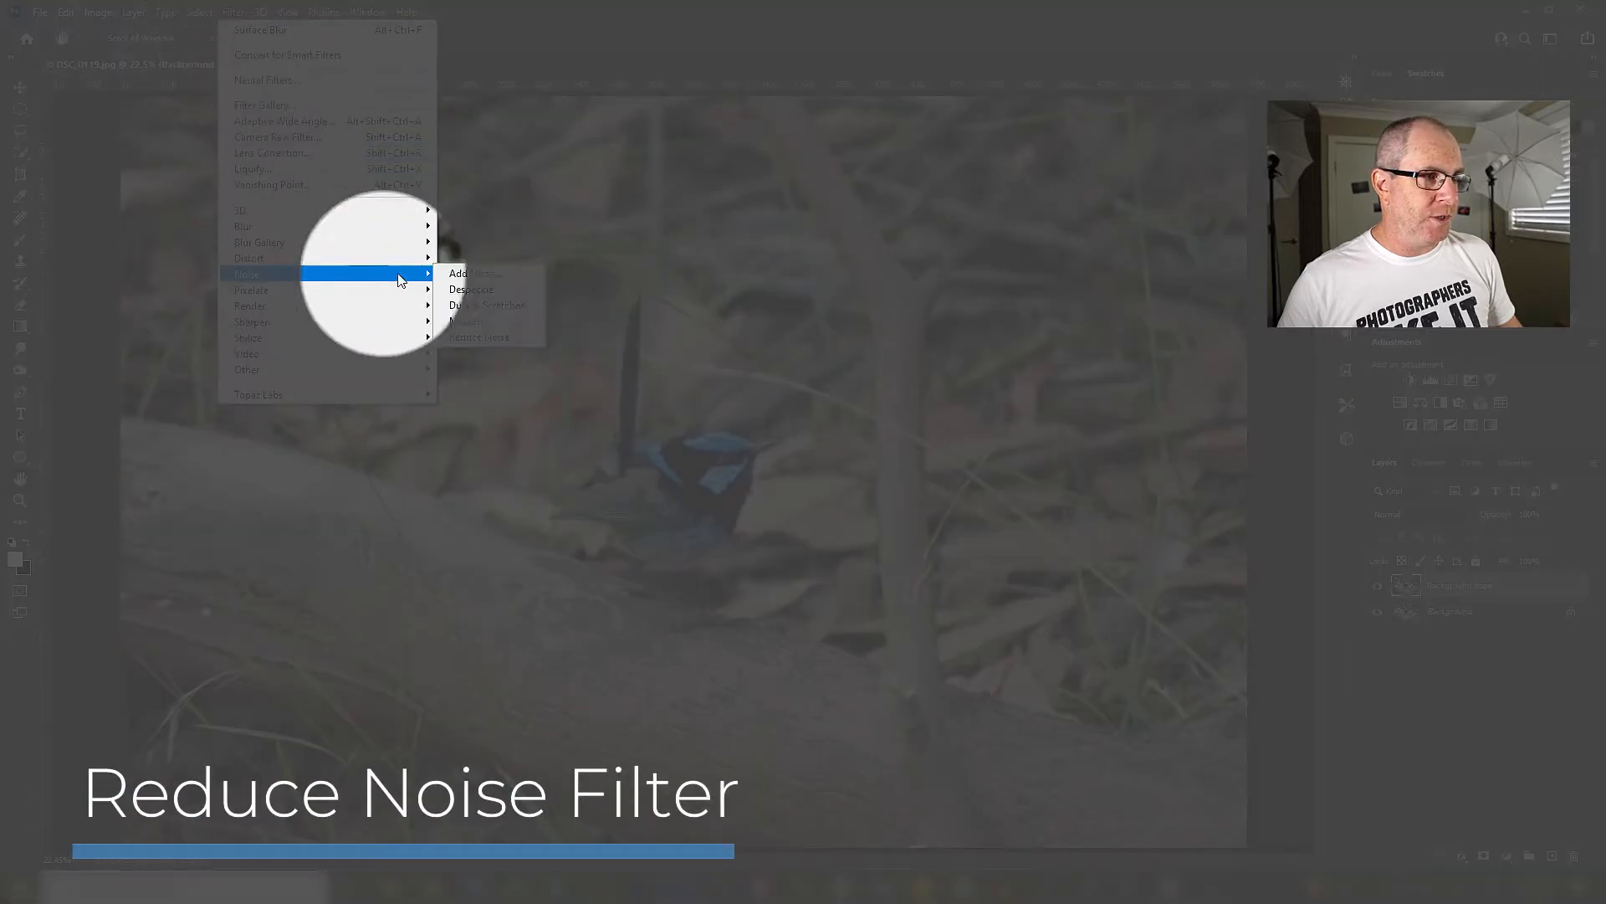
left_click(480, 337)
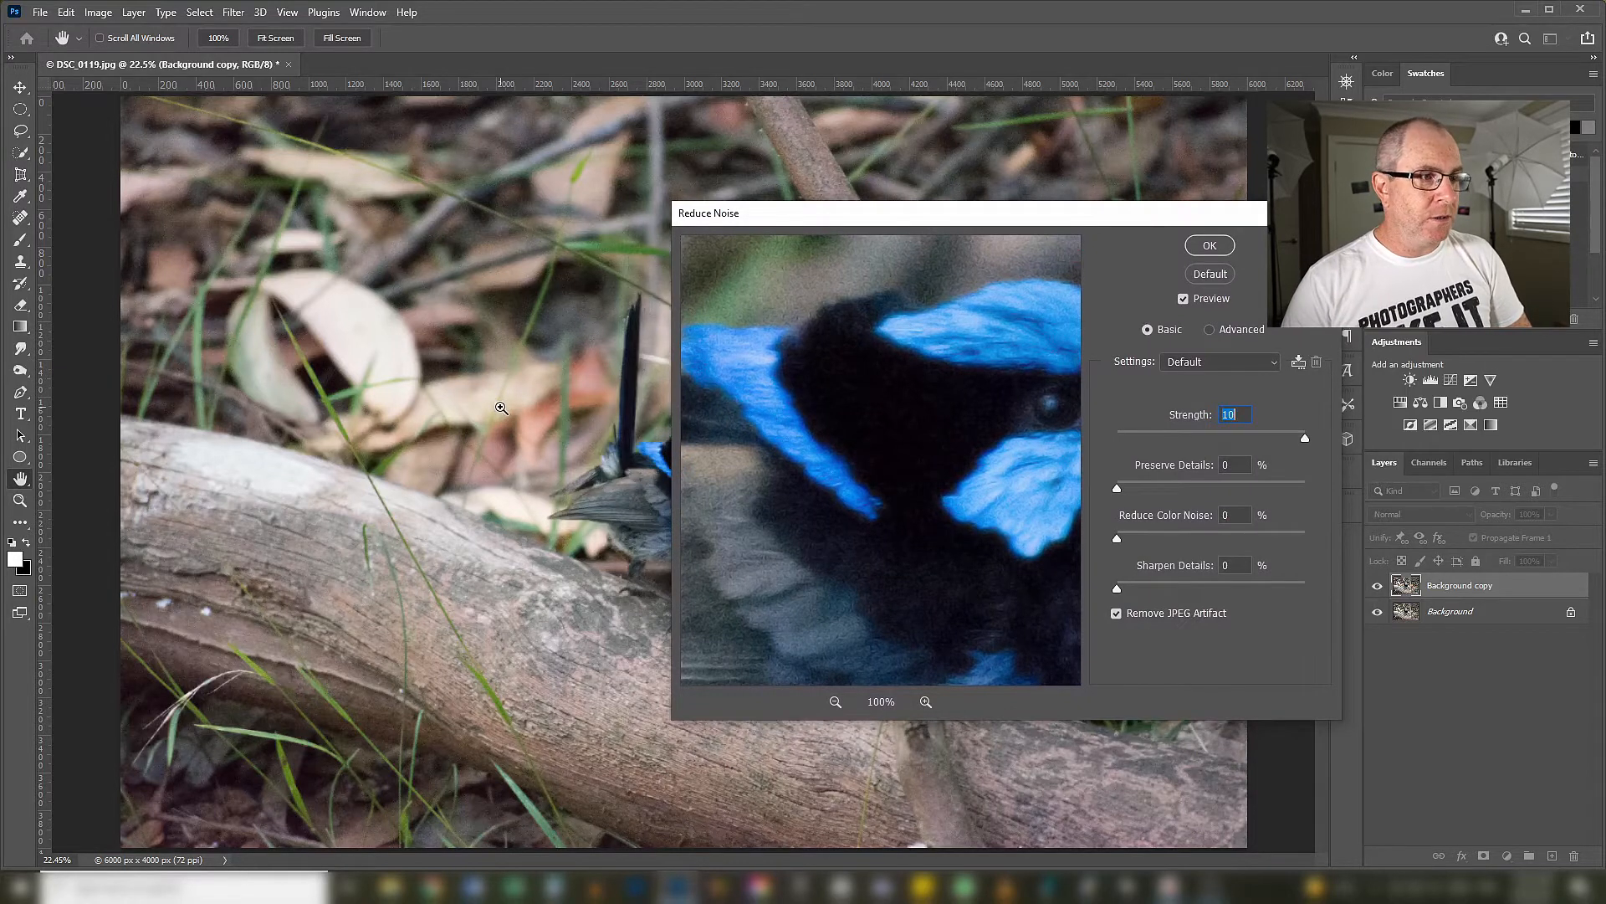
mouse_move(498, 407)
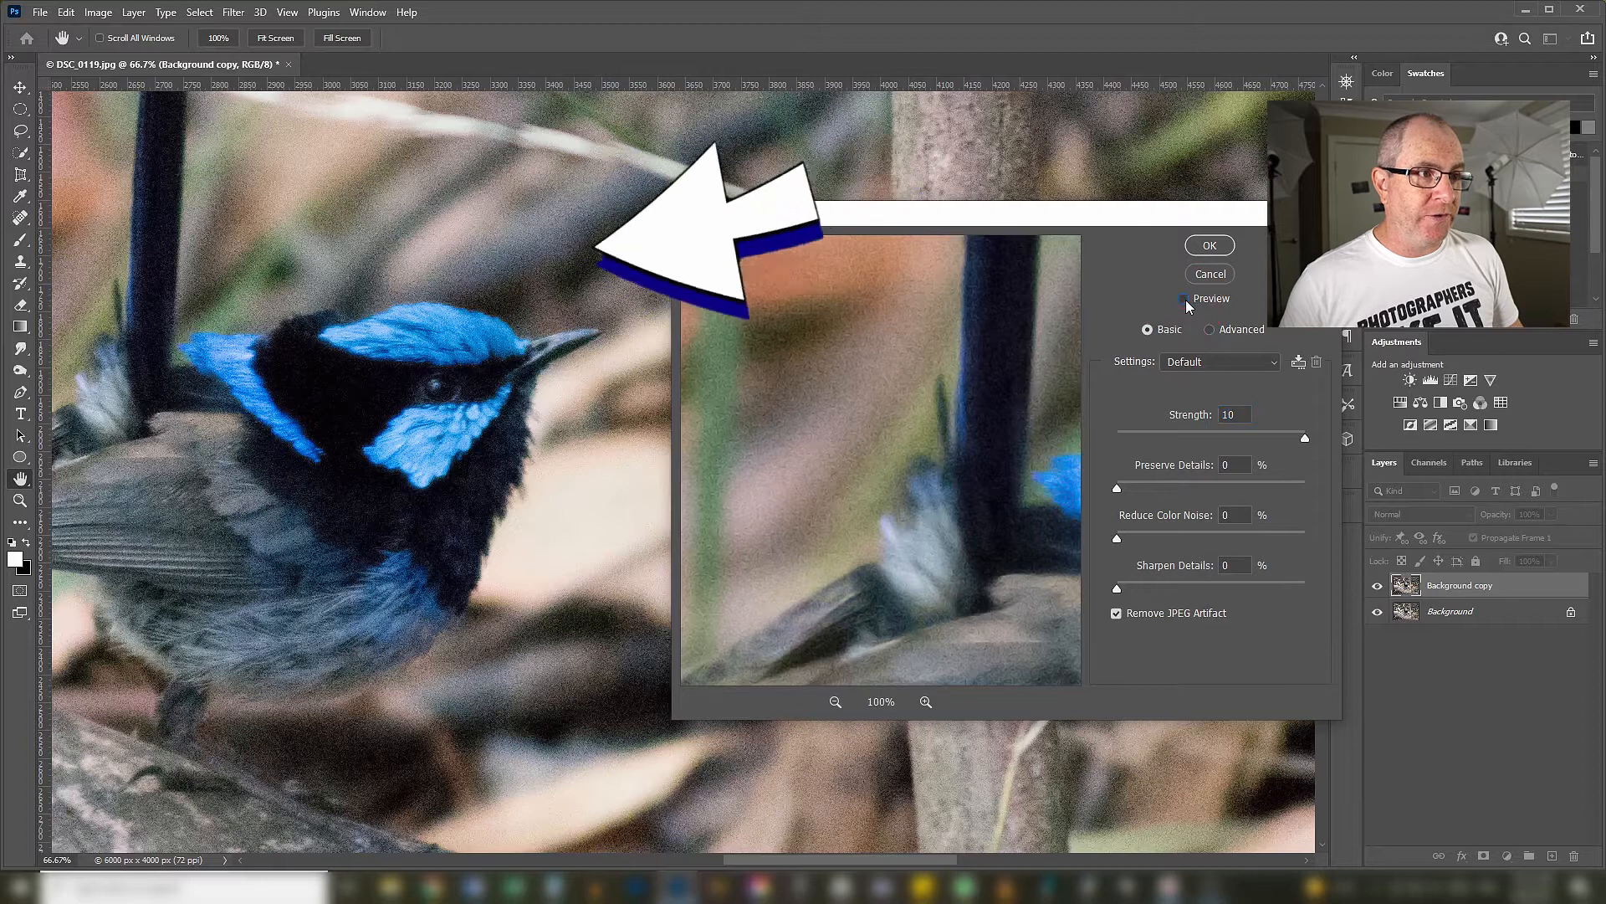
left_click(1186, 298)
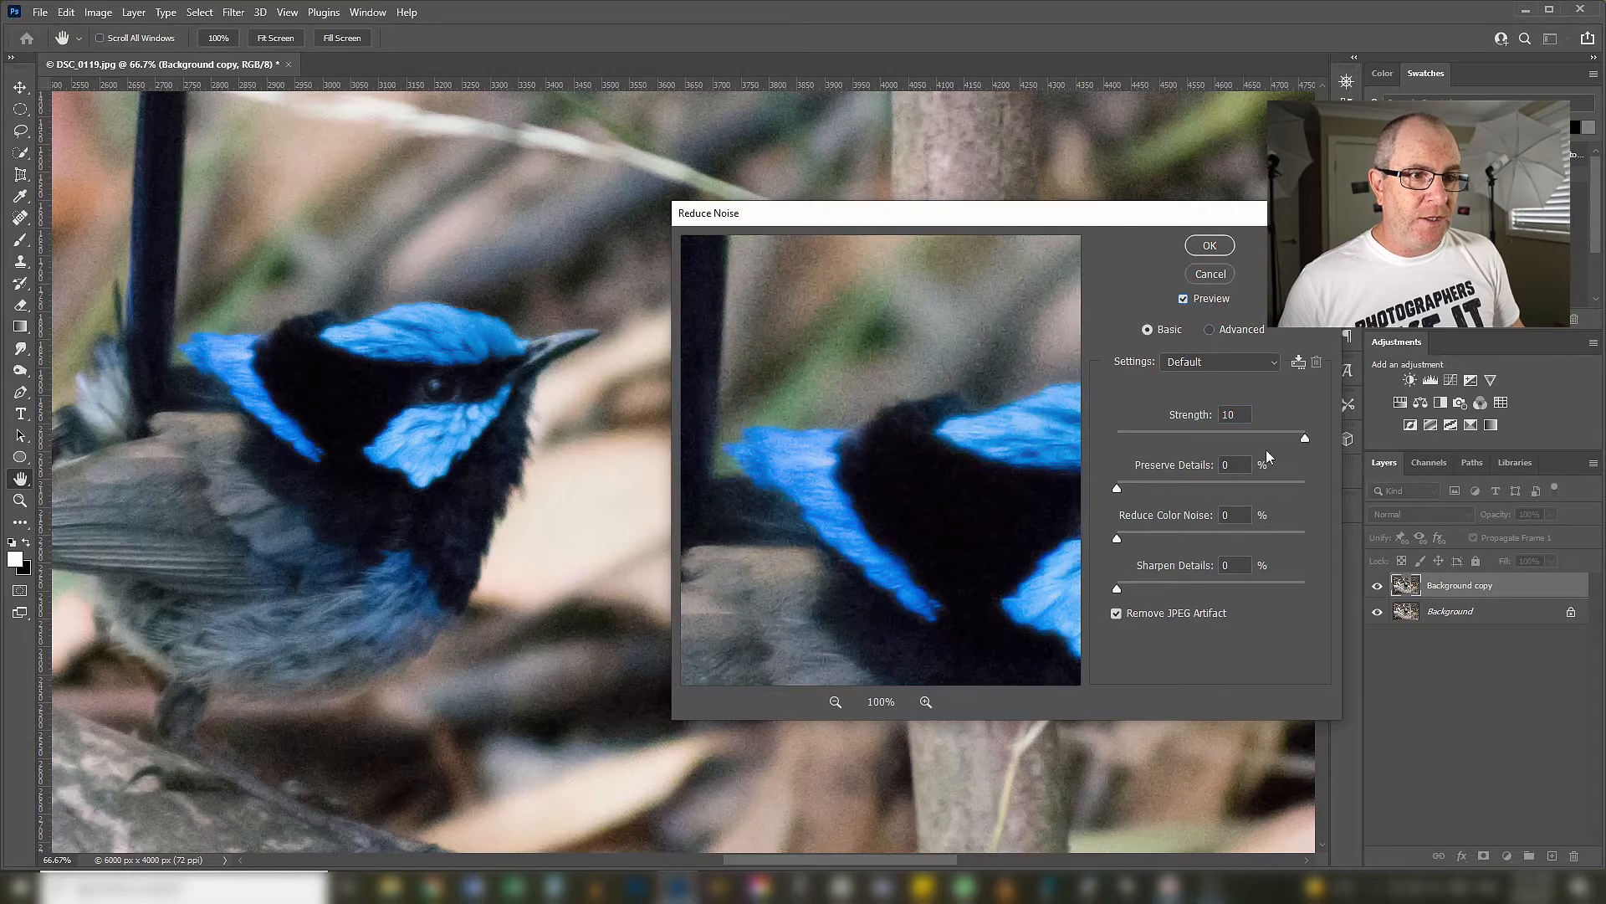
left_click_drag(1115, 488, 1158, 488)
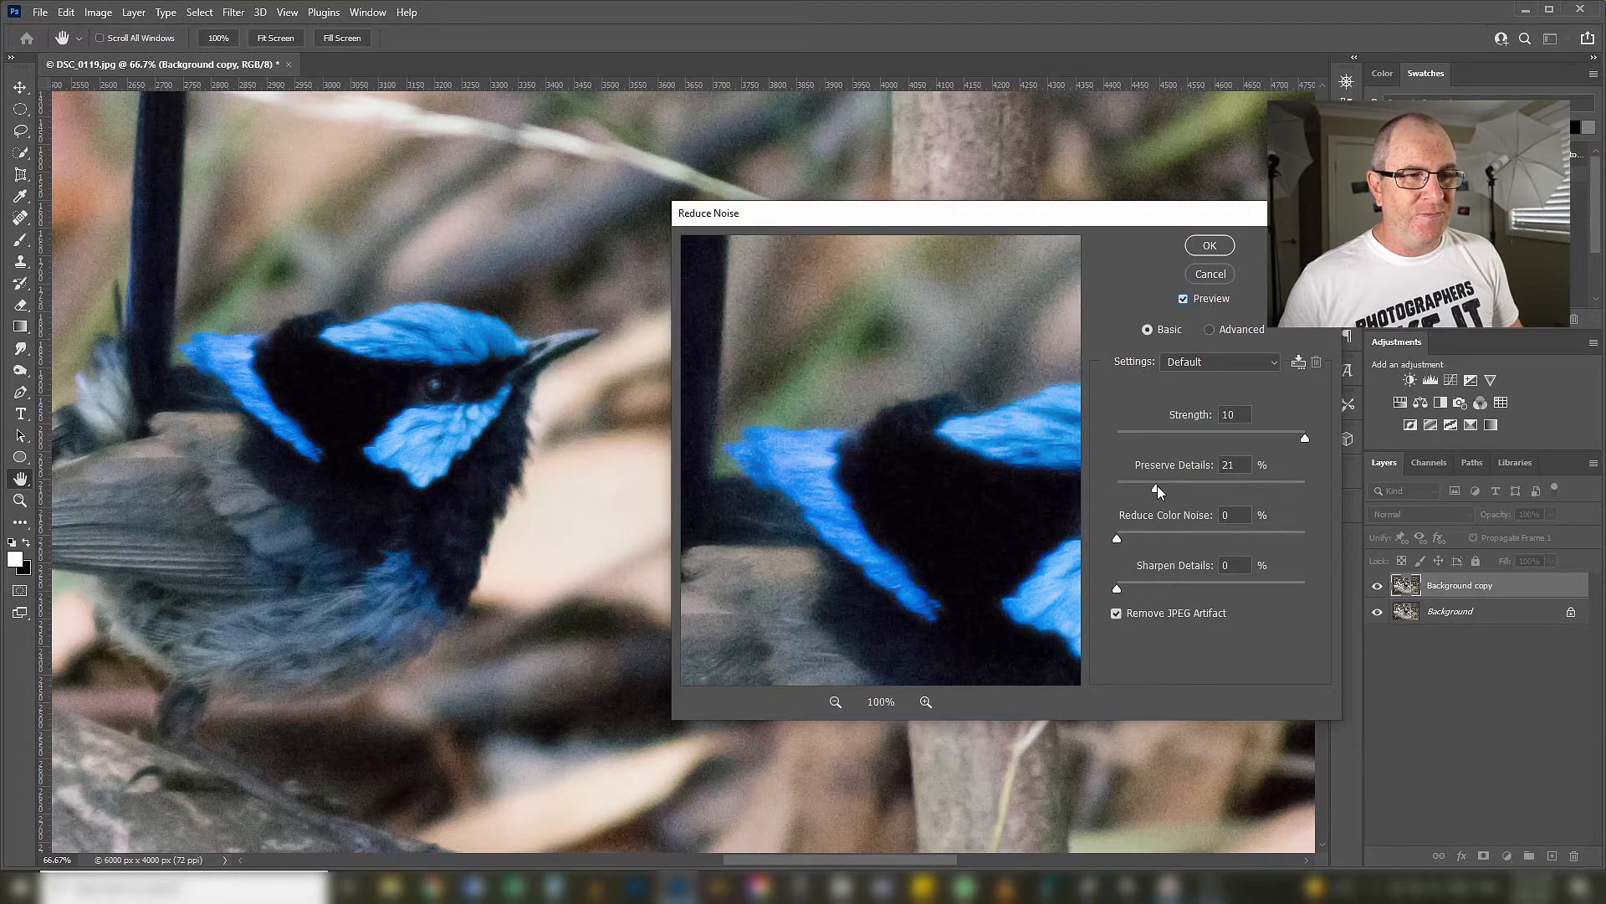
left_click_drag(1158, 492, 1168, 485)
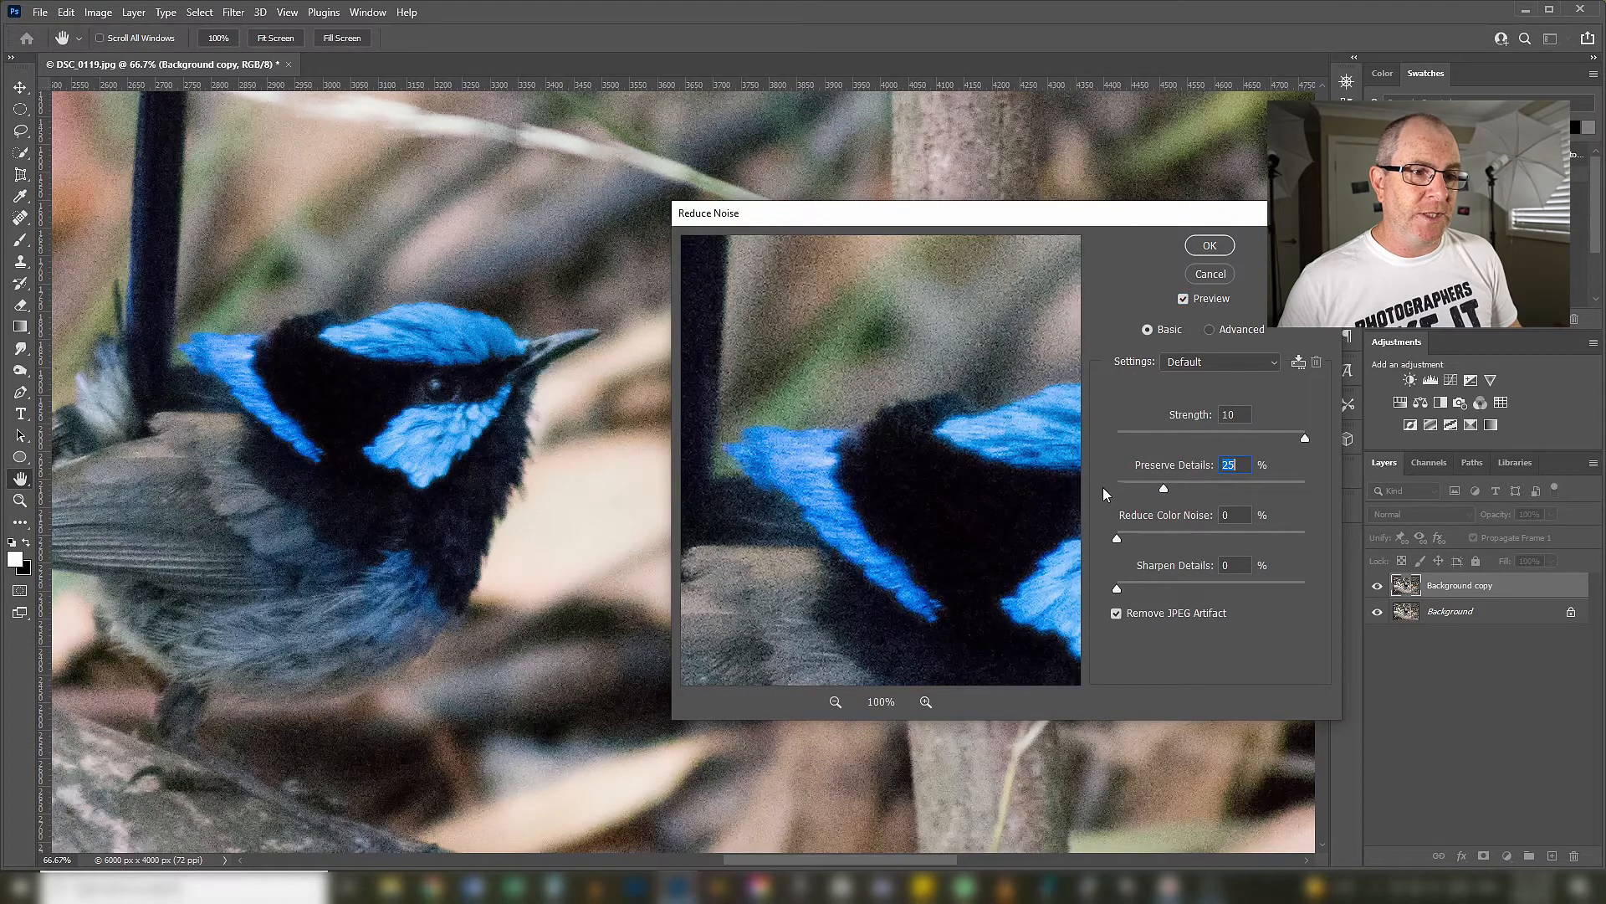
left_click_drag(1164, 486, 1118, 488)
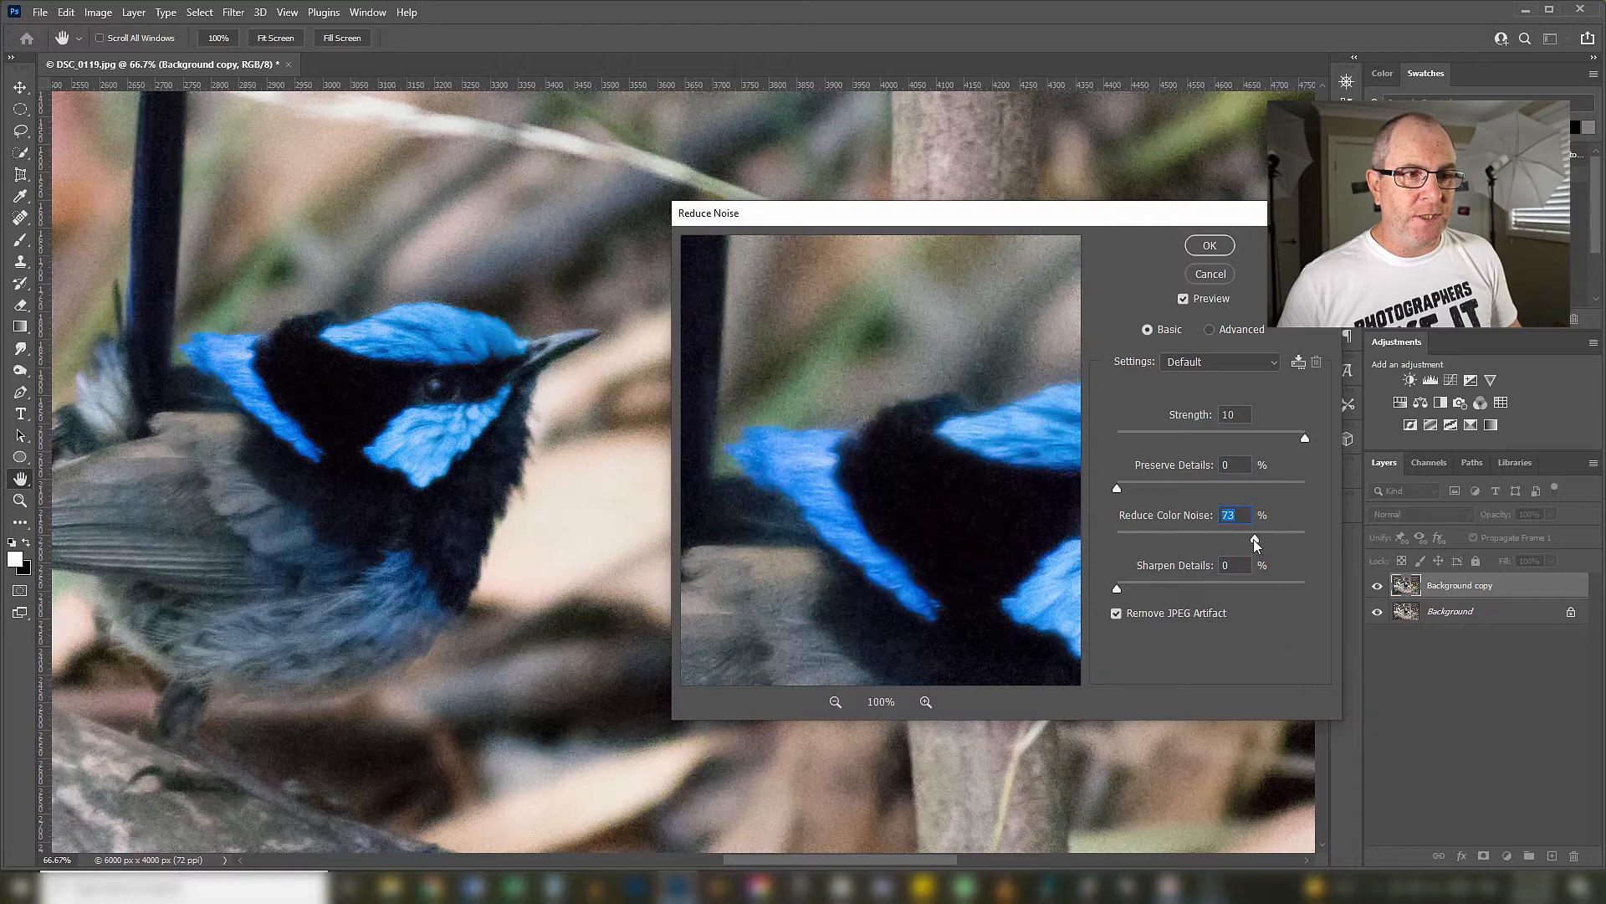
left_click_drag(1255, 540, 1112, 540)
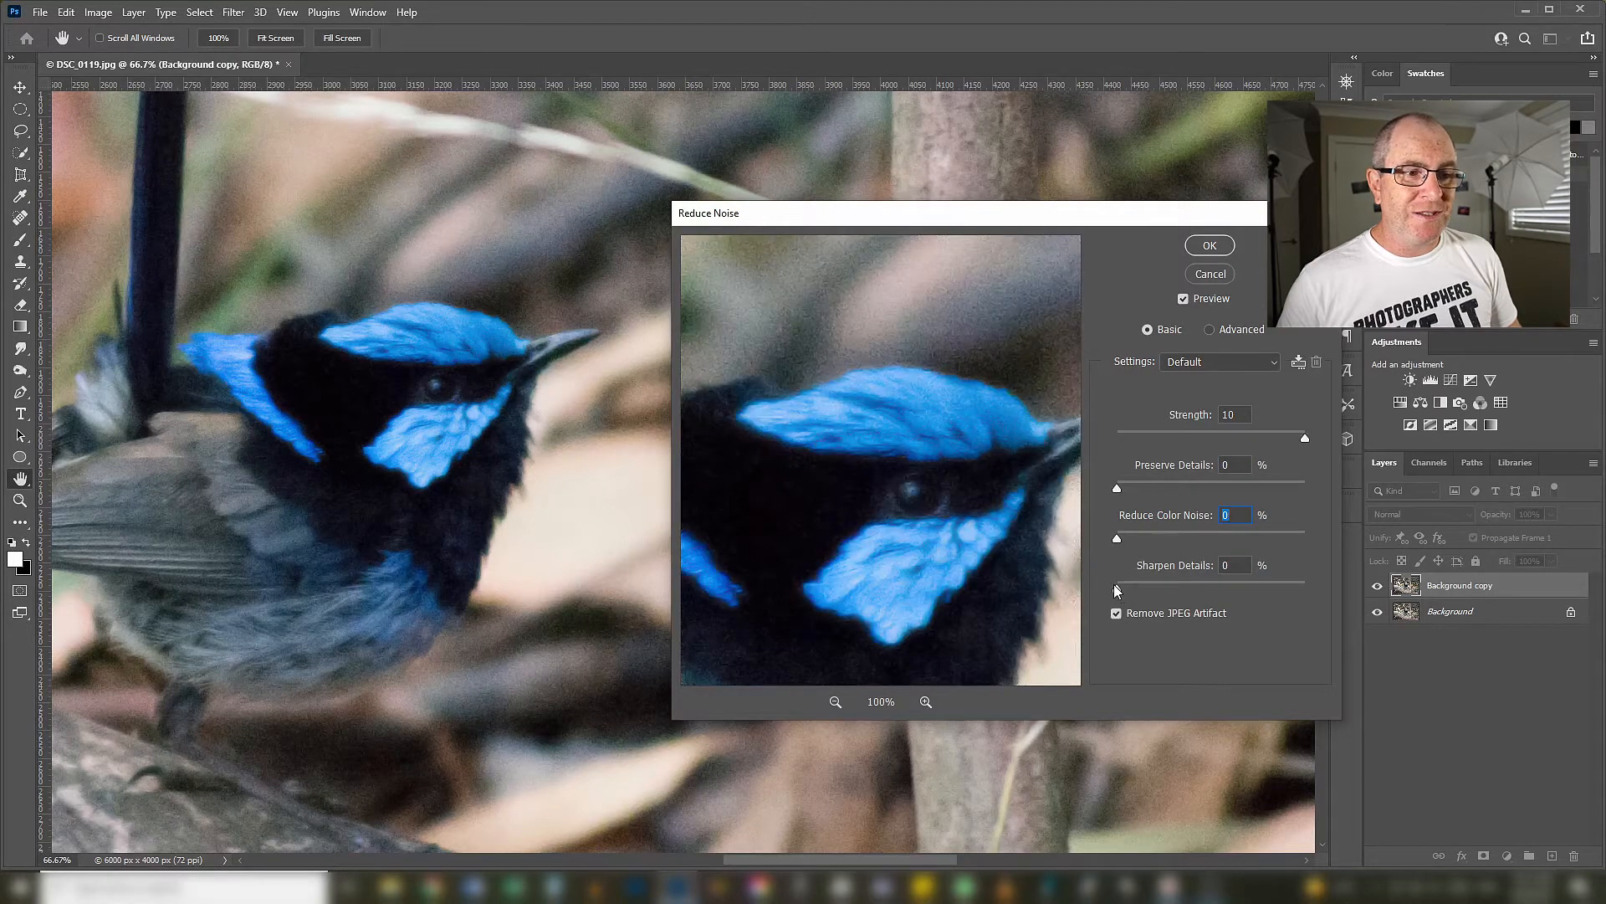
left_click_drag(1116, 584, 1152, 584)
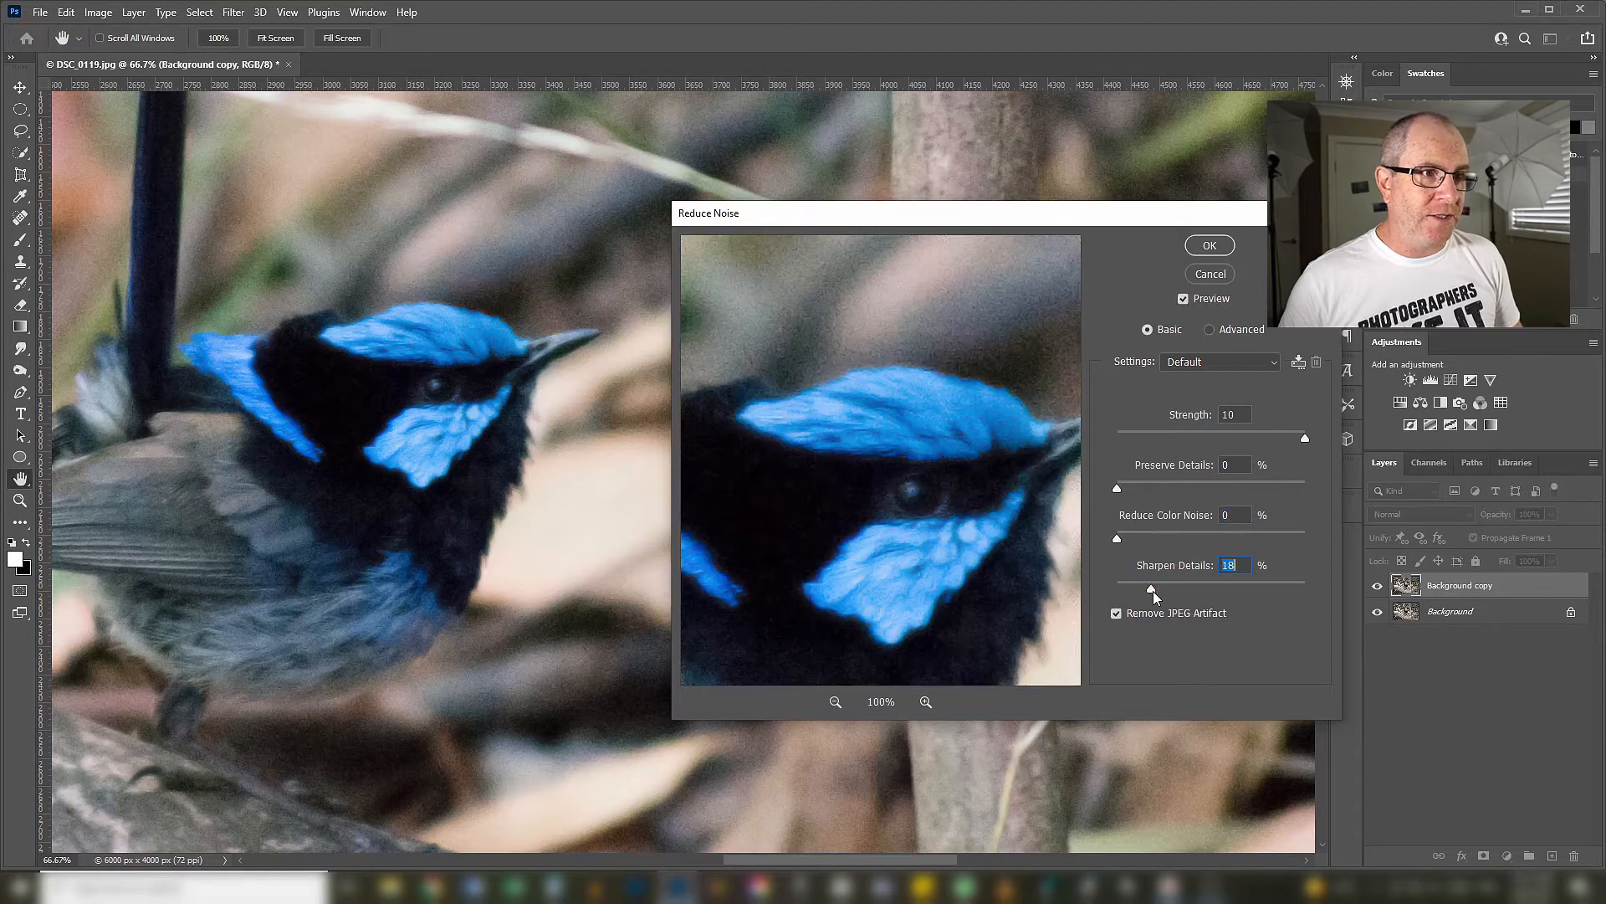
left_click_drag(1154, 589, 1237, 589)
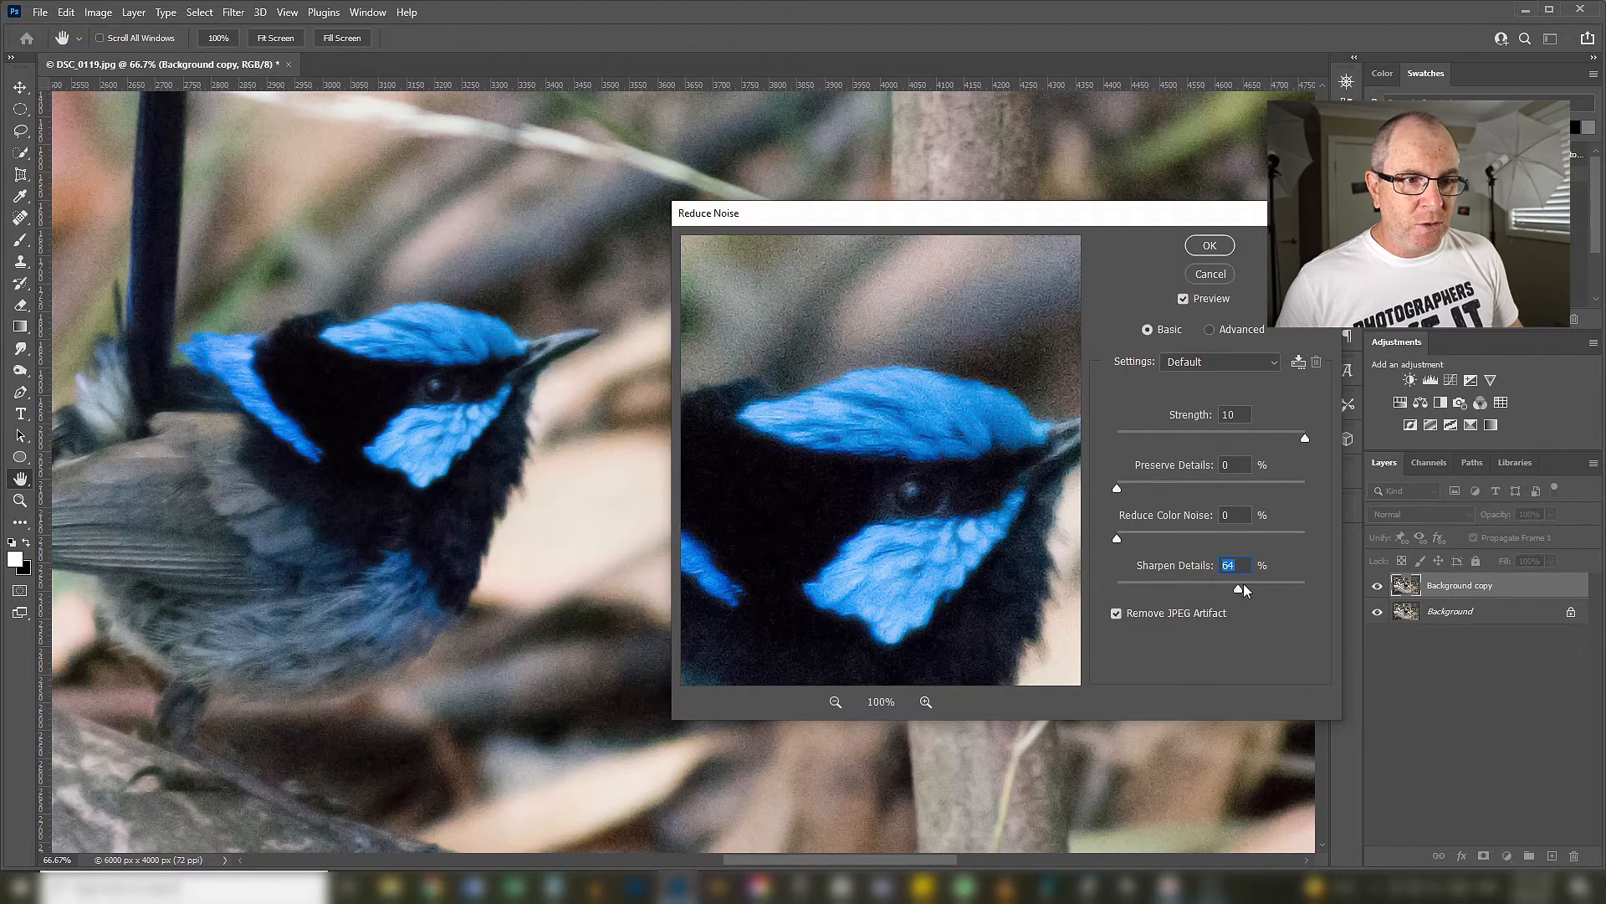
left_click_drag(1244, 589, 1115, 589)
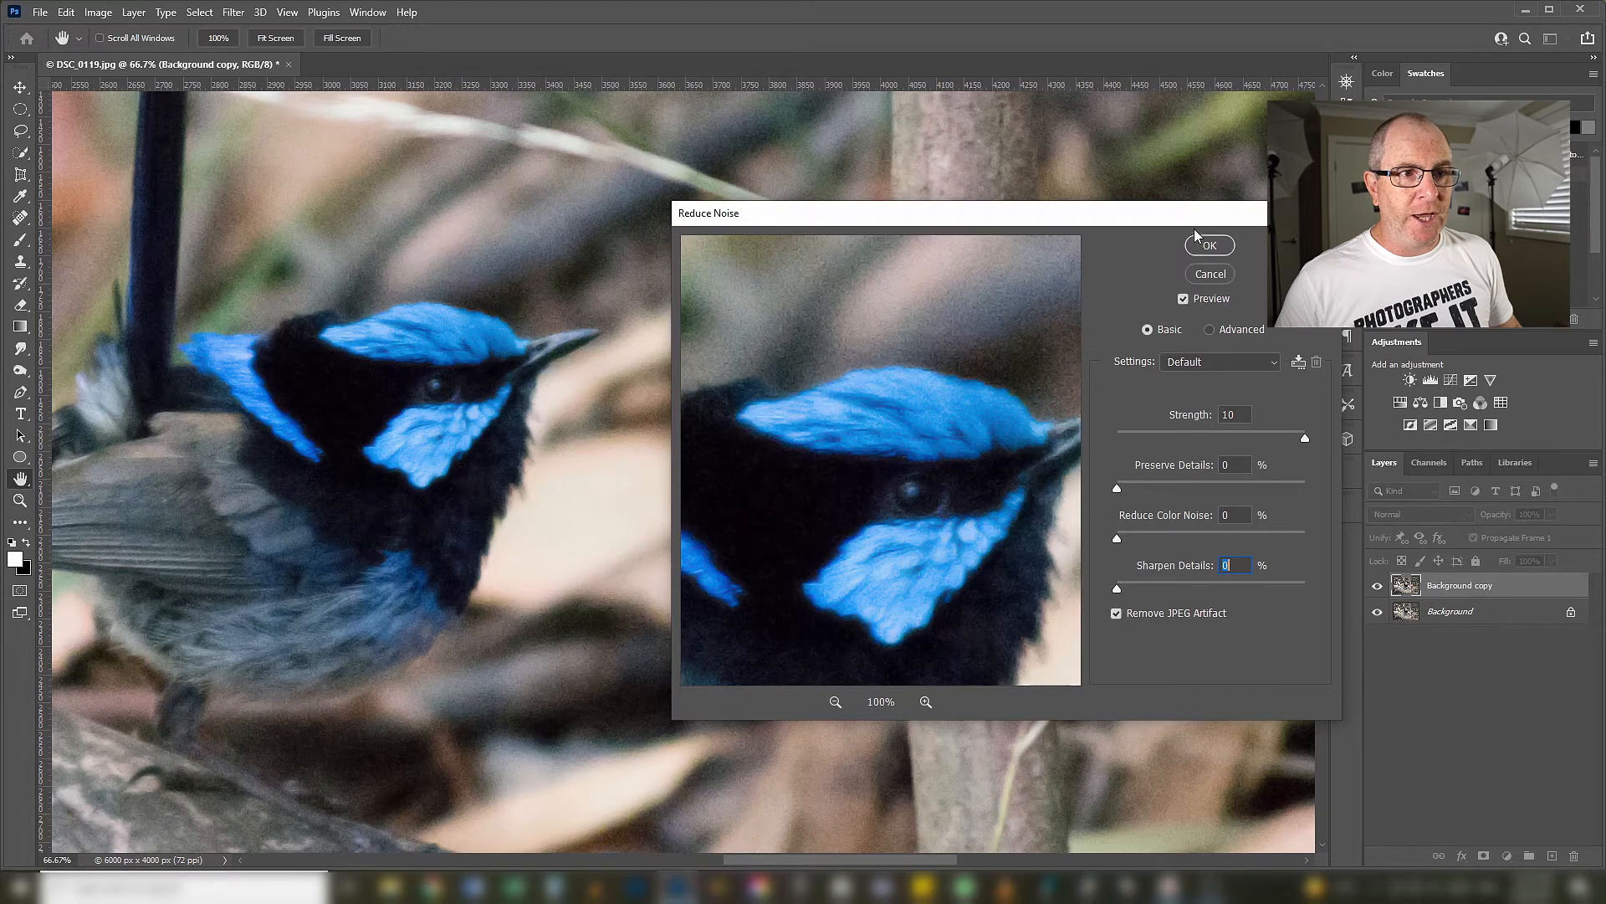
- Apply Reduce Noise, toggle the filtered layer's visibility to compare, and centre the wren
left_click(1210, 245)
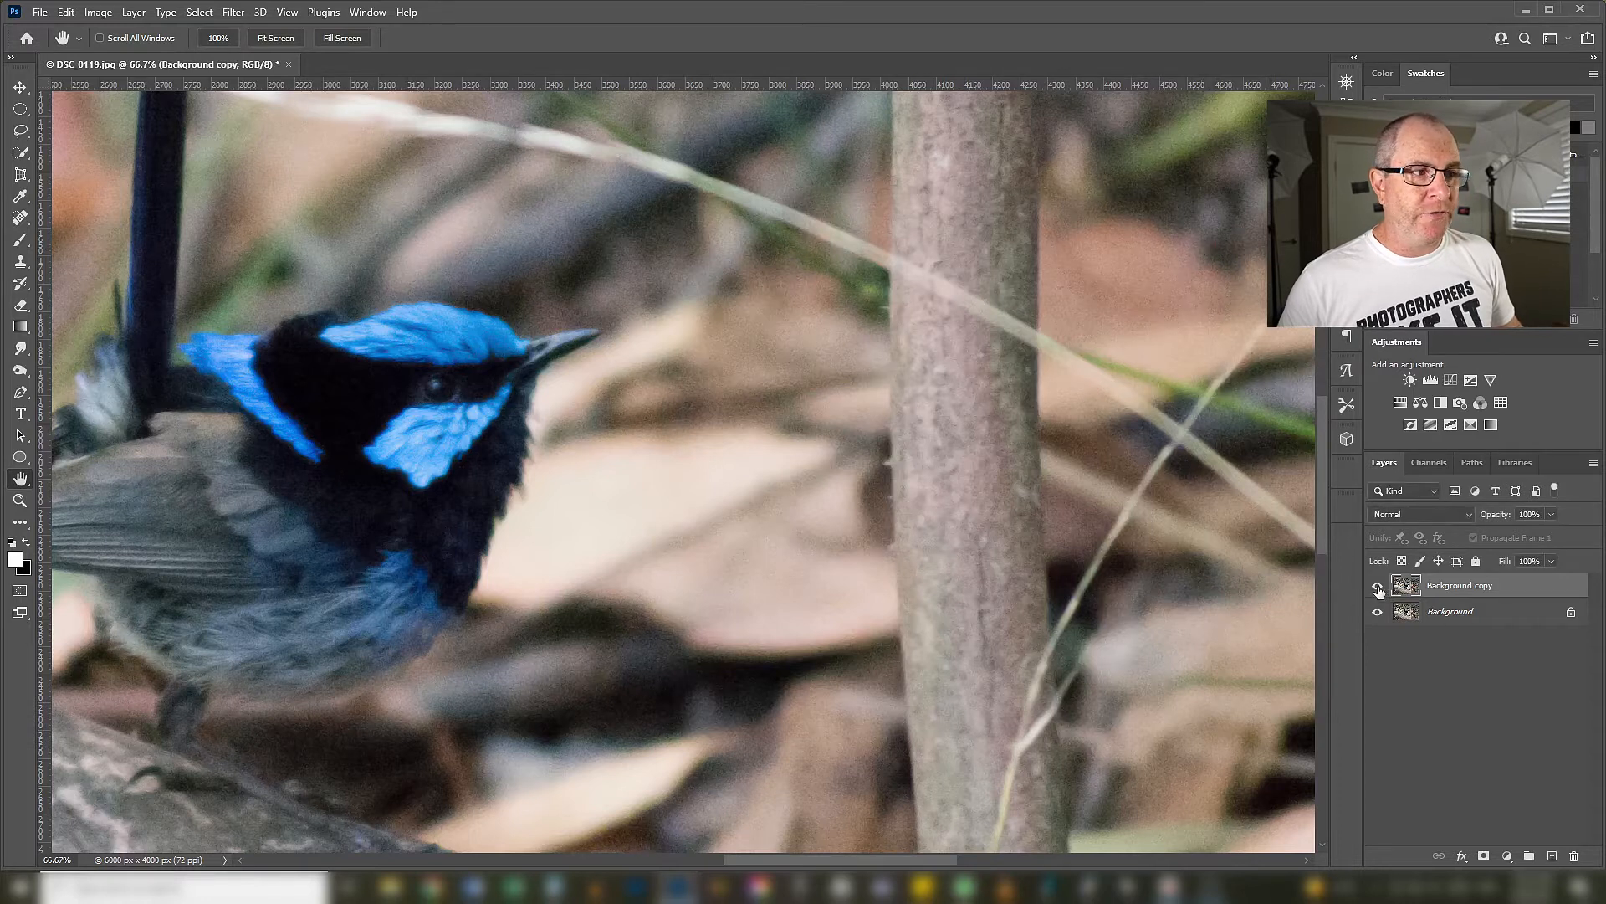
left_click(1378, 592)
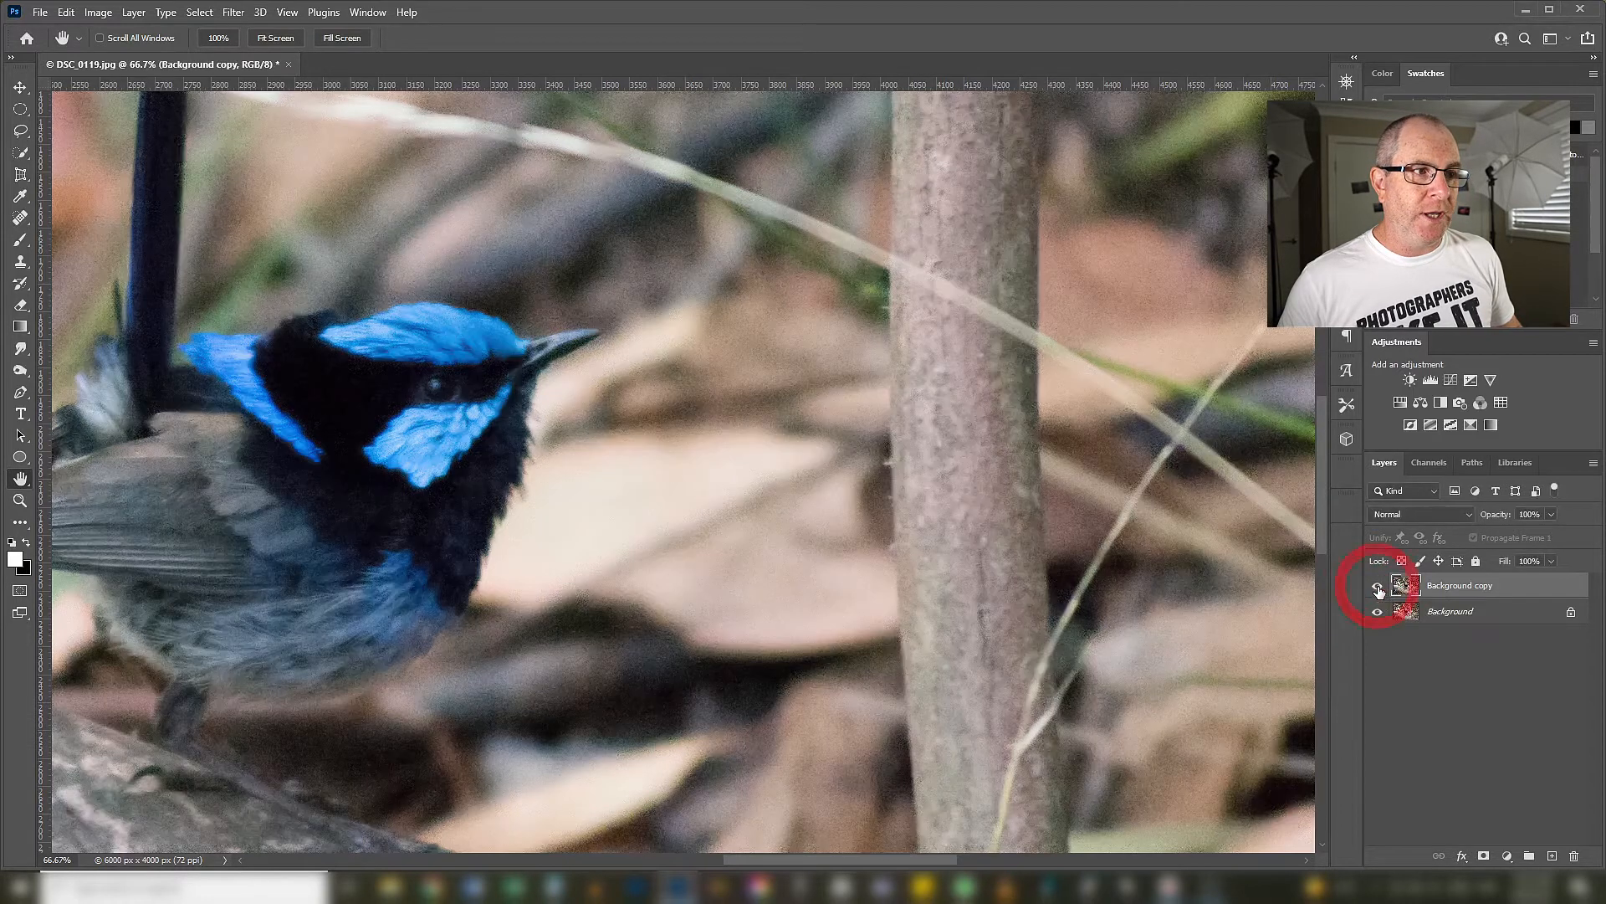
left_click(1377, 592)
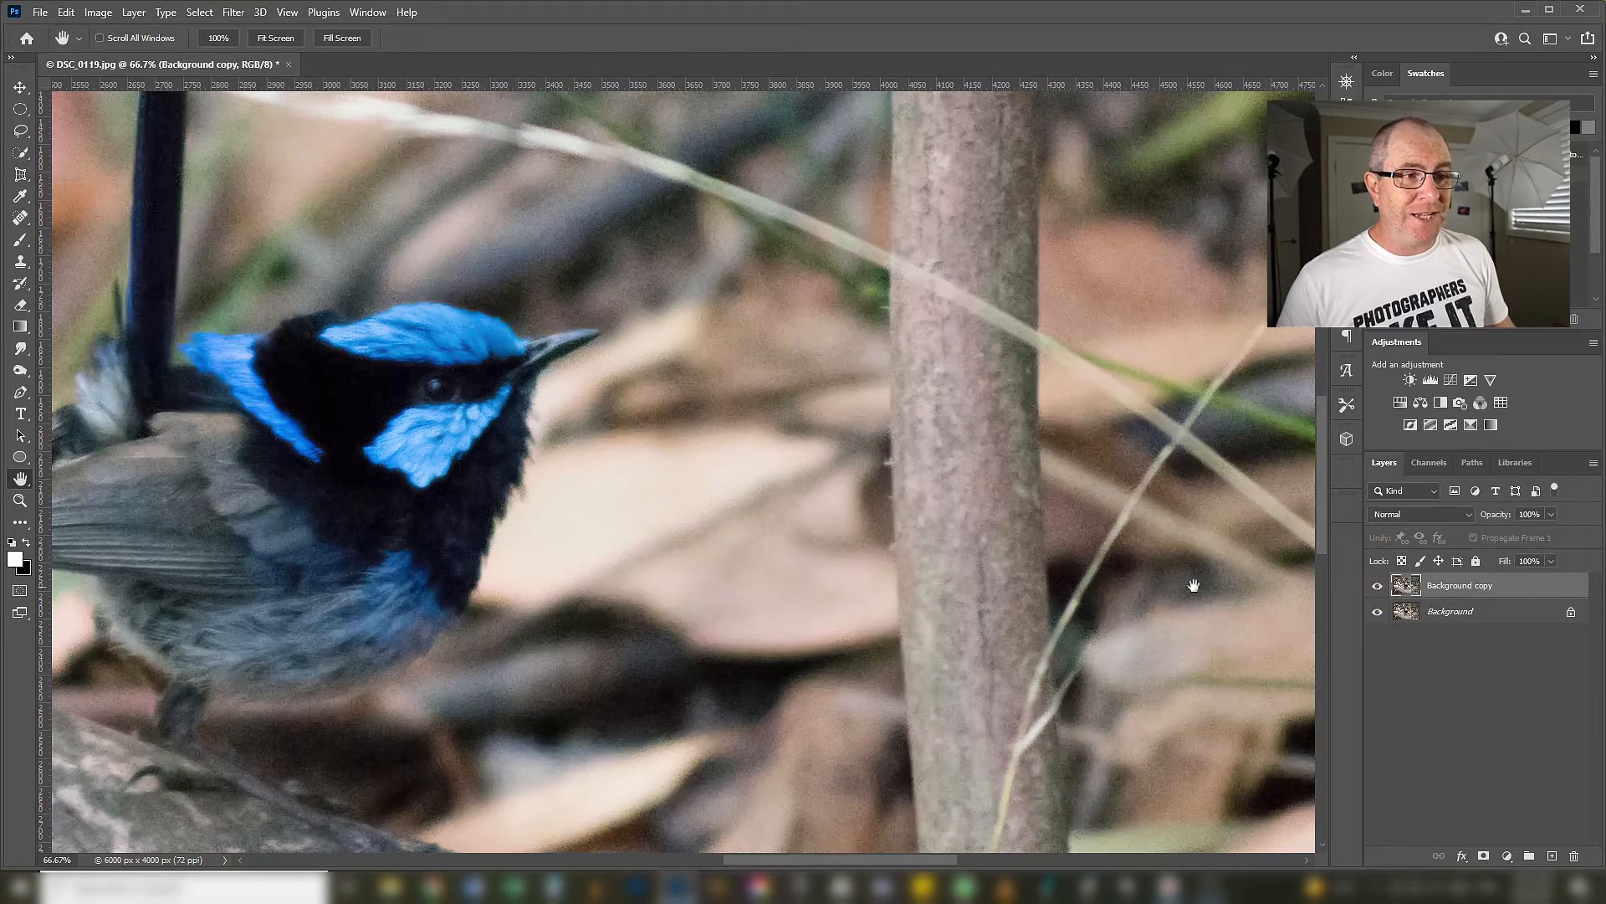
left_click_drag(1192, 585, 1010, 590)
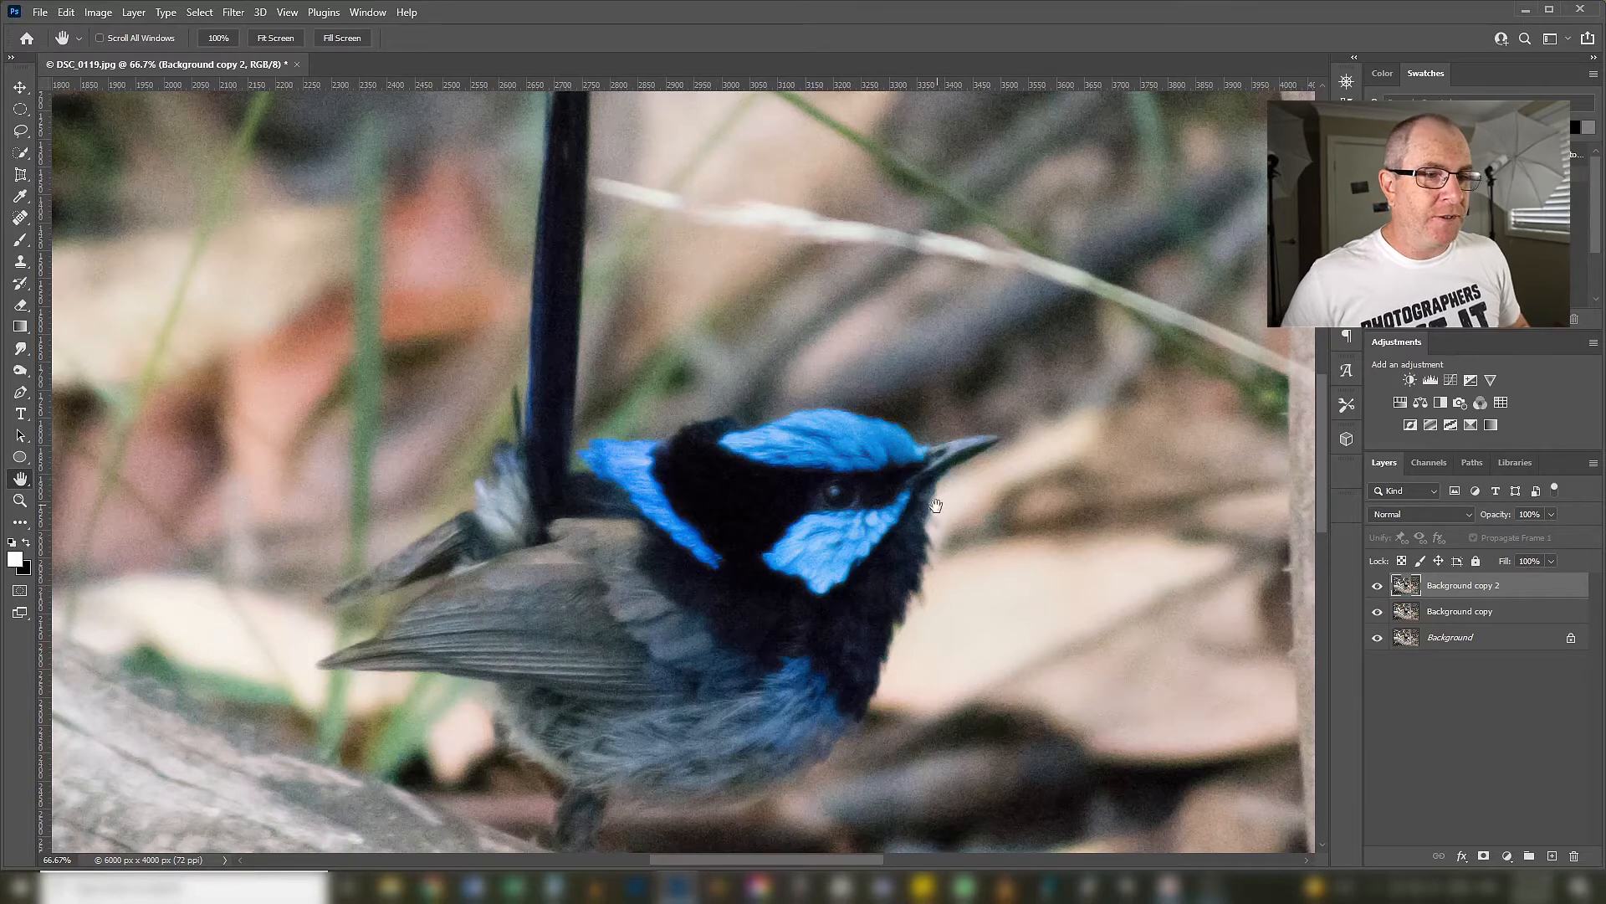
left_click(231, 11)
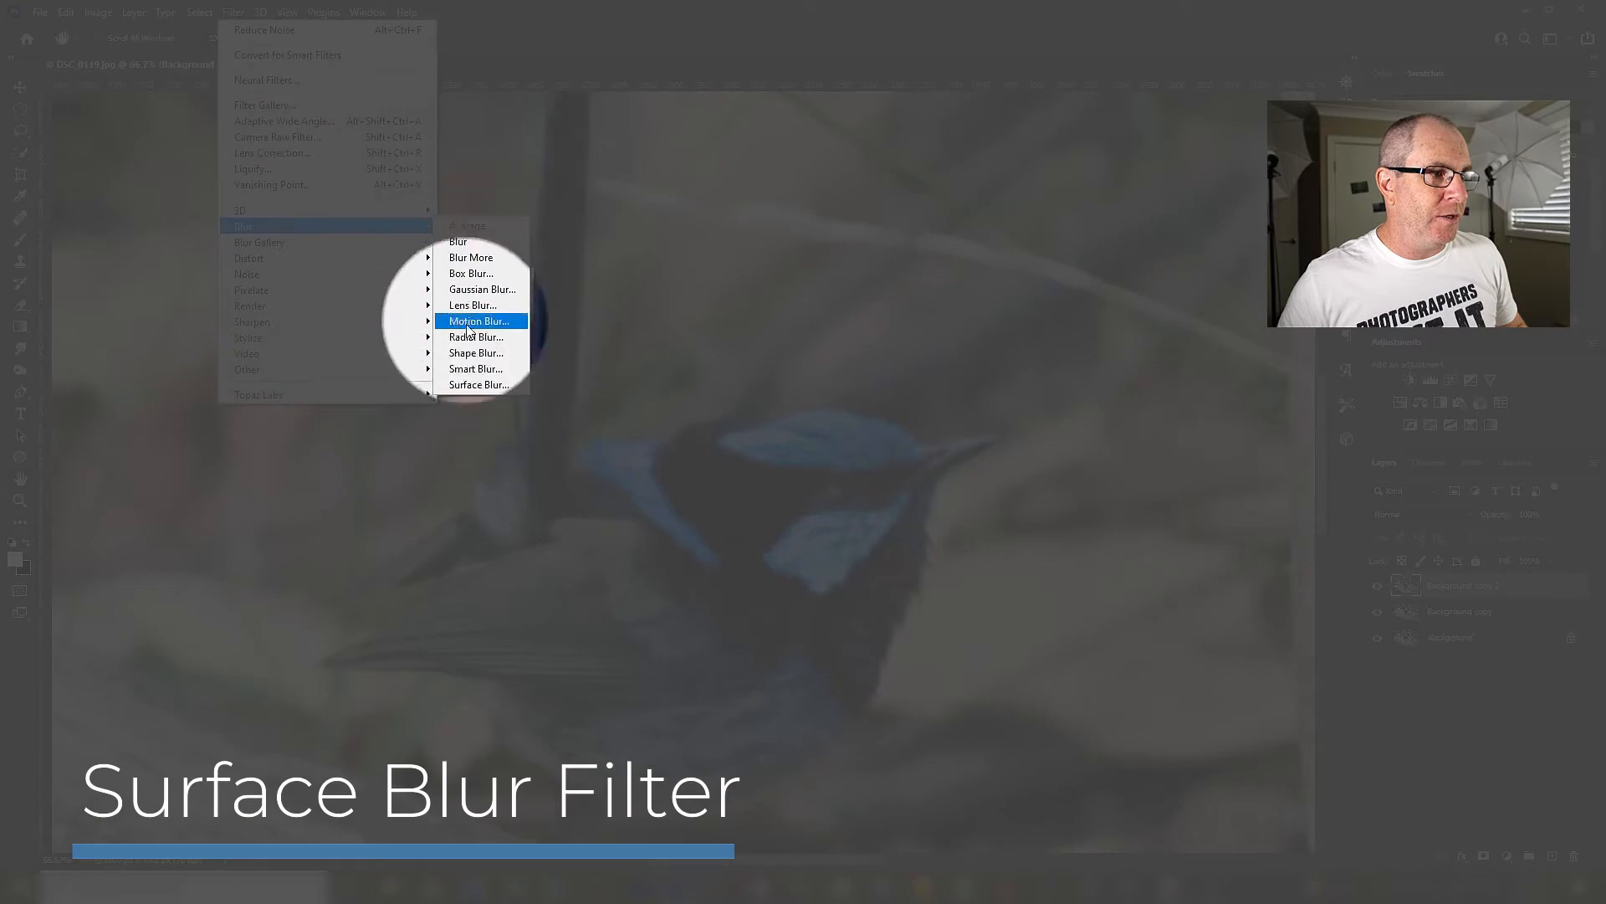
- Try Surface Blur radius 40 and threshold 87, then settle on radius 9, threshold 19
left_click(479, 384)
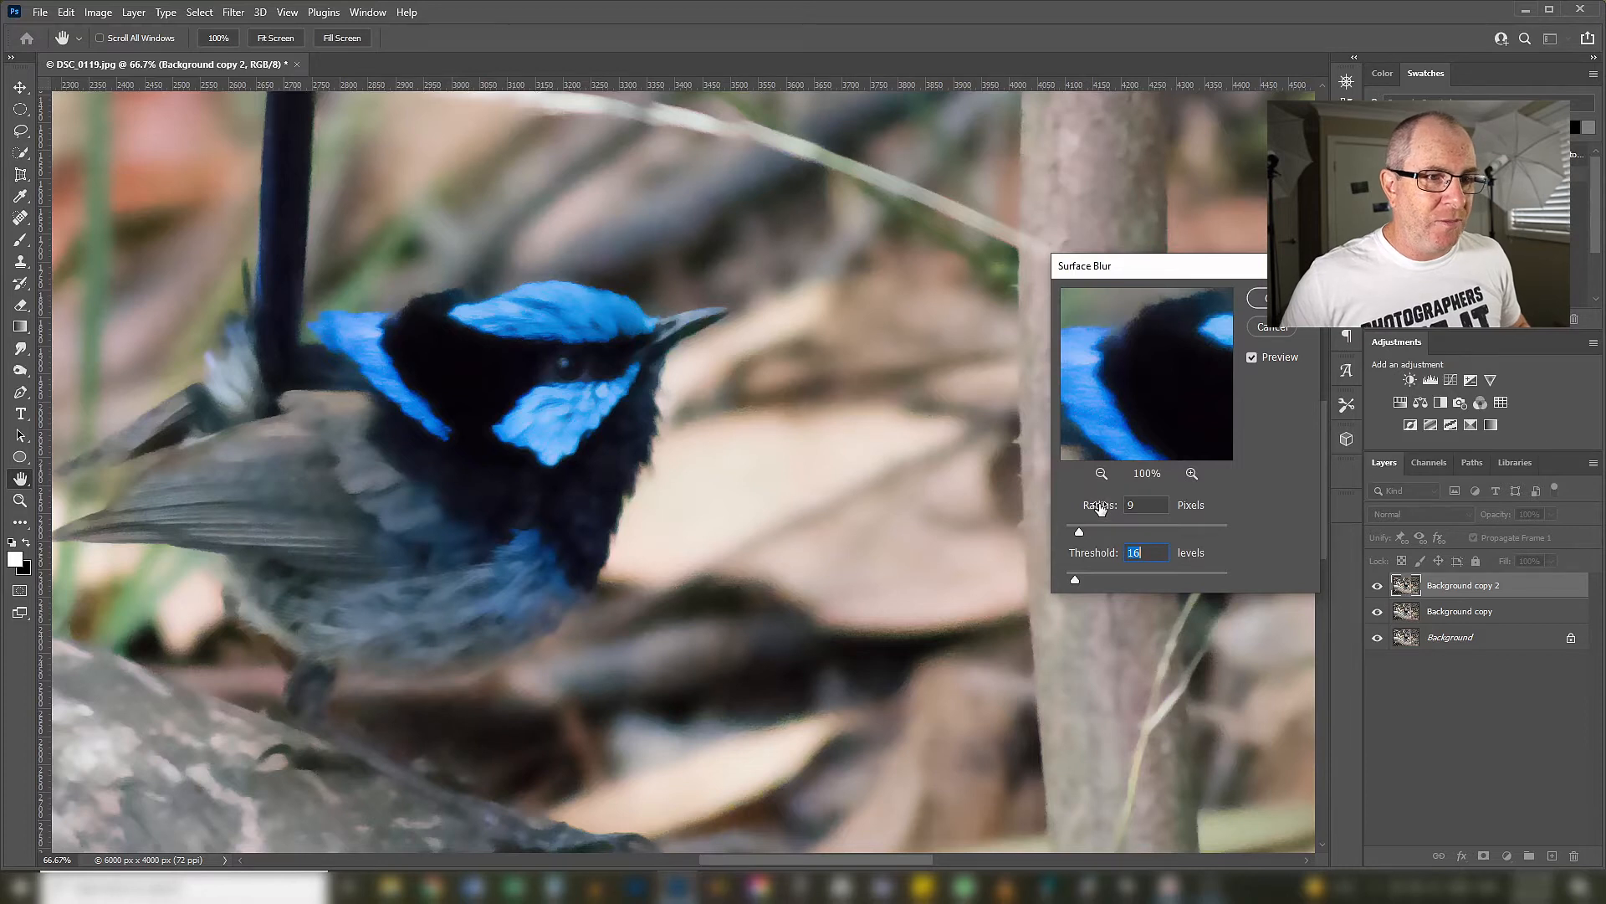
left_click_drag(1078, 532, 1128, 532)
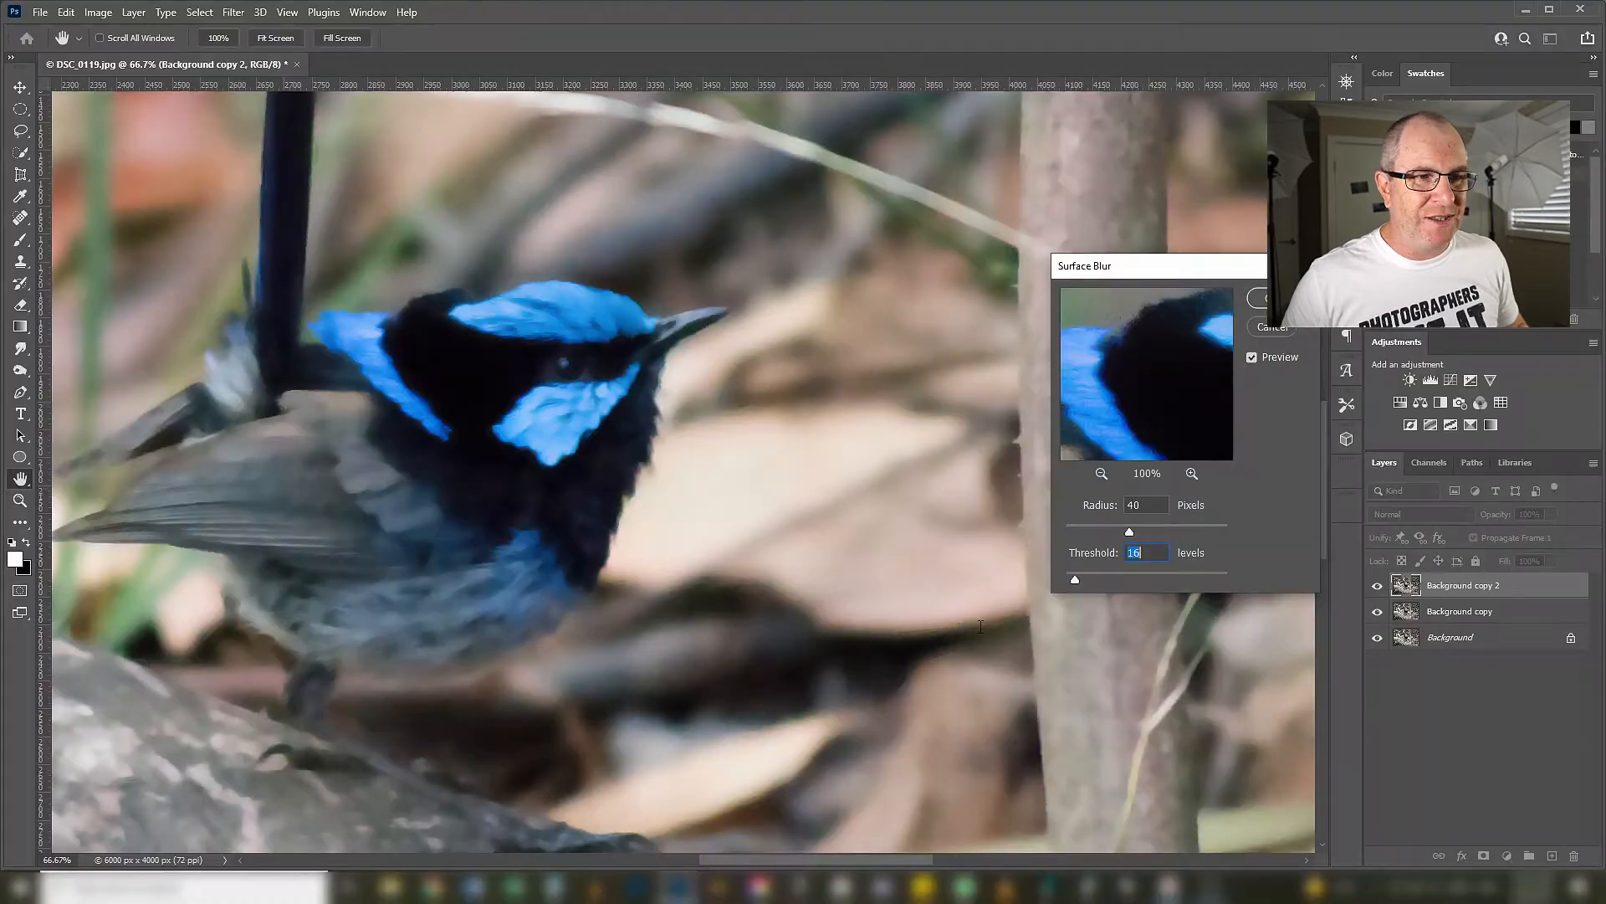
left_click_drag(1127, 532, 1088, 532)
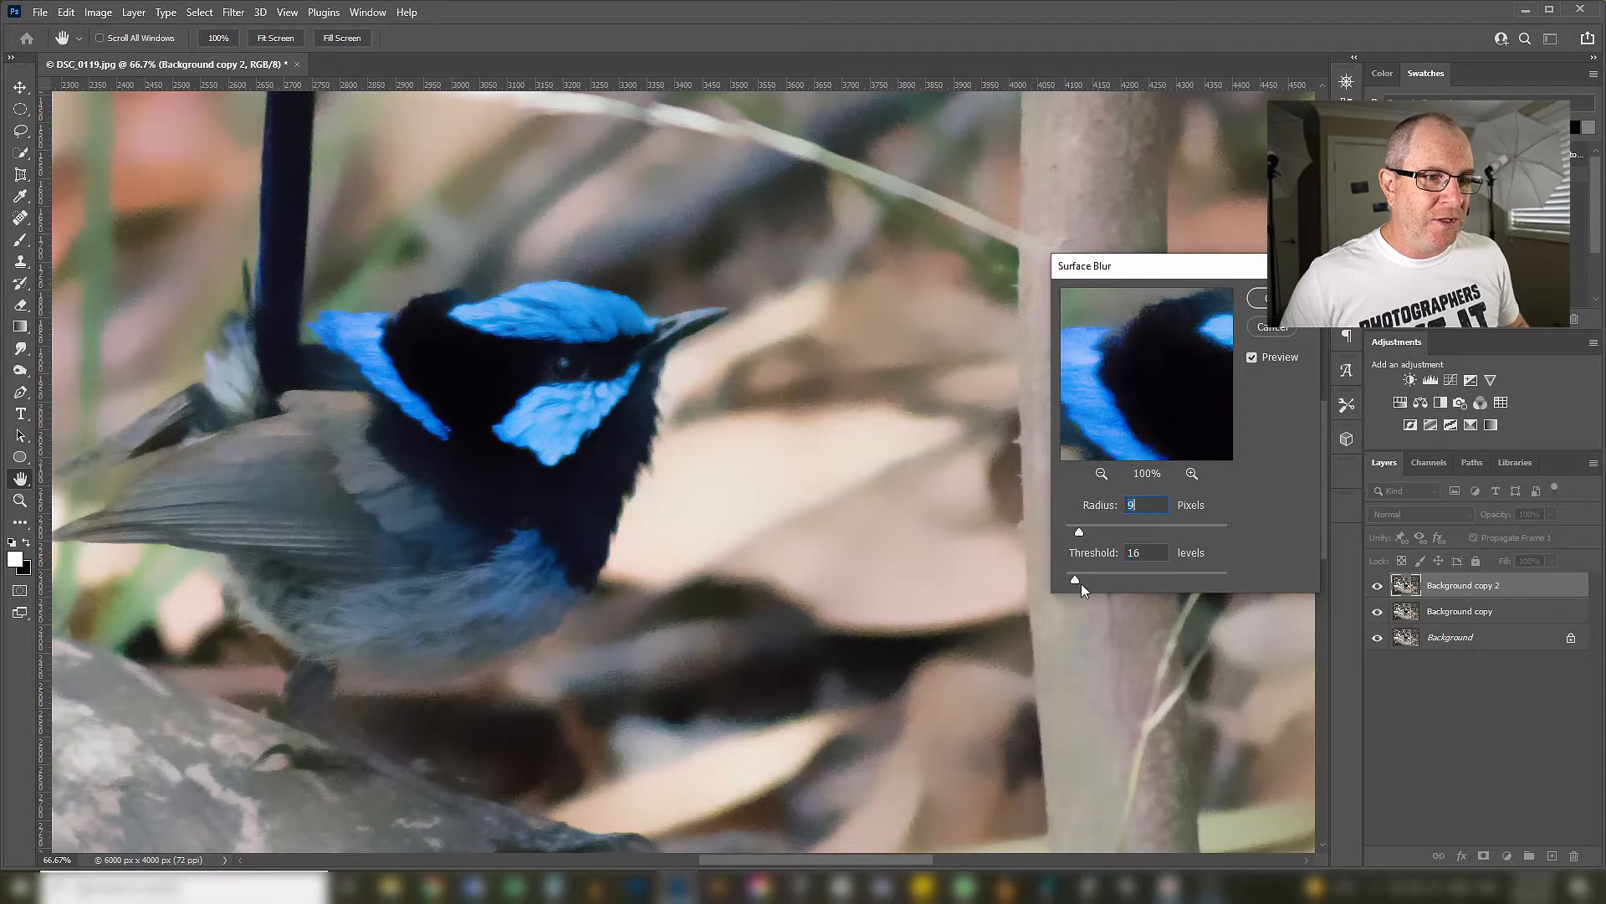
left_click_drag(1079, 585, 1091, 584)
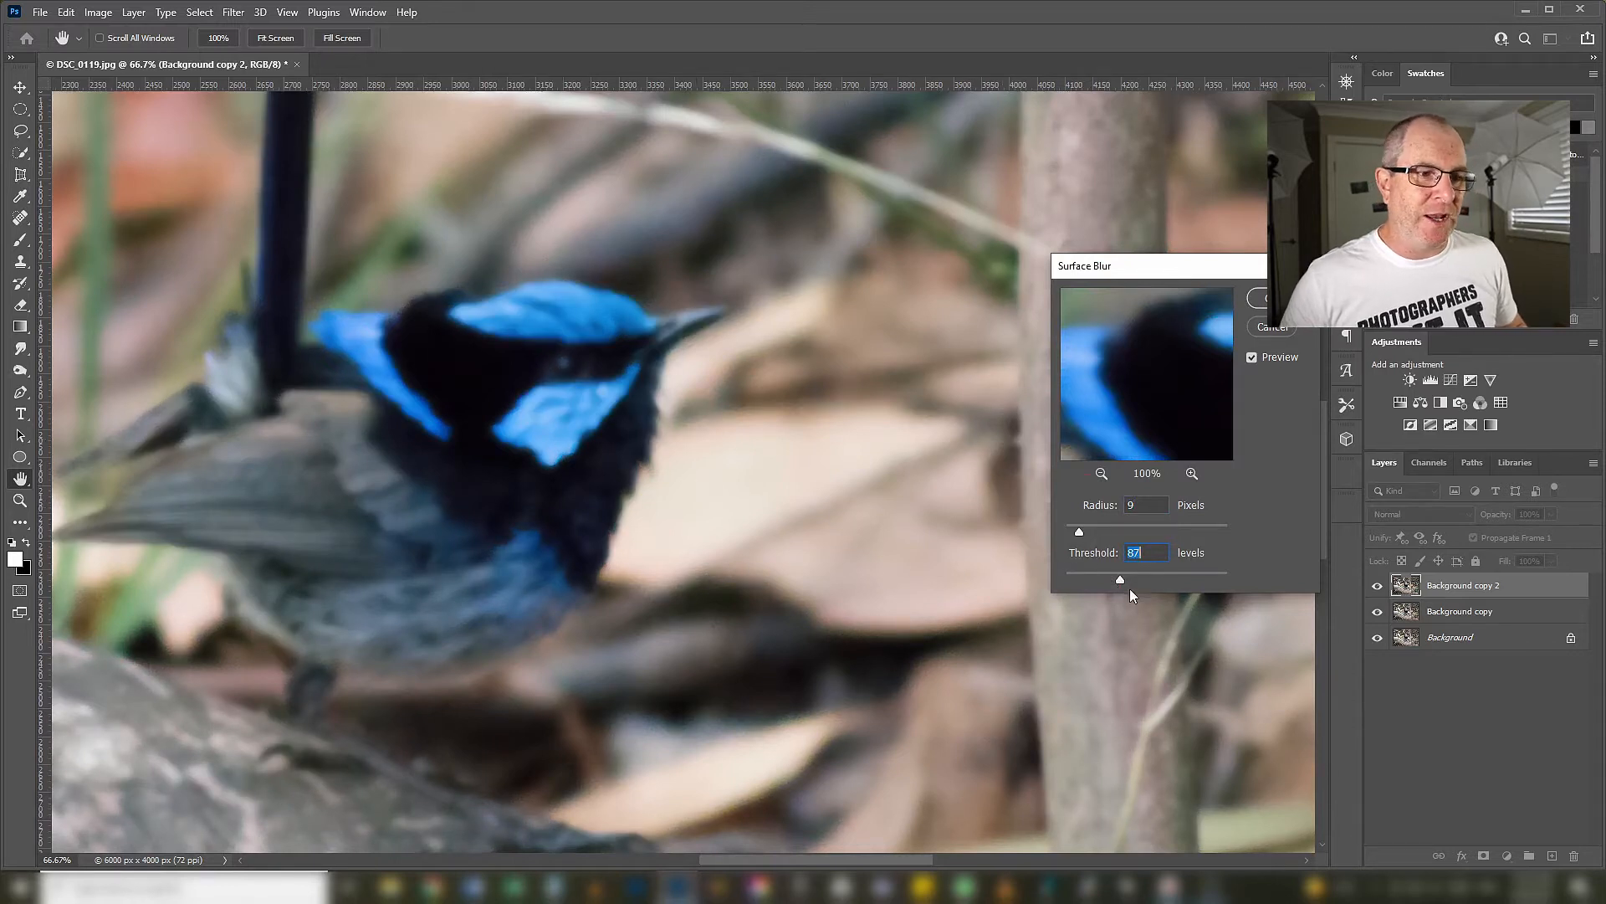
left_click_drag(1119, 581, 1095, 580)
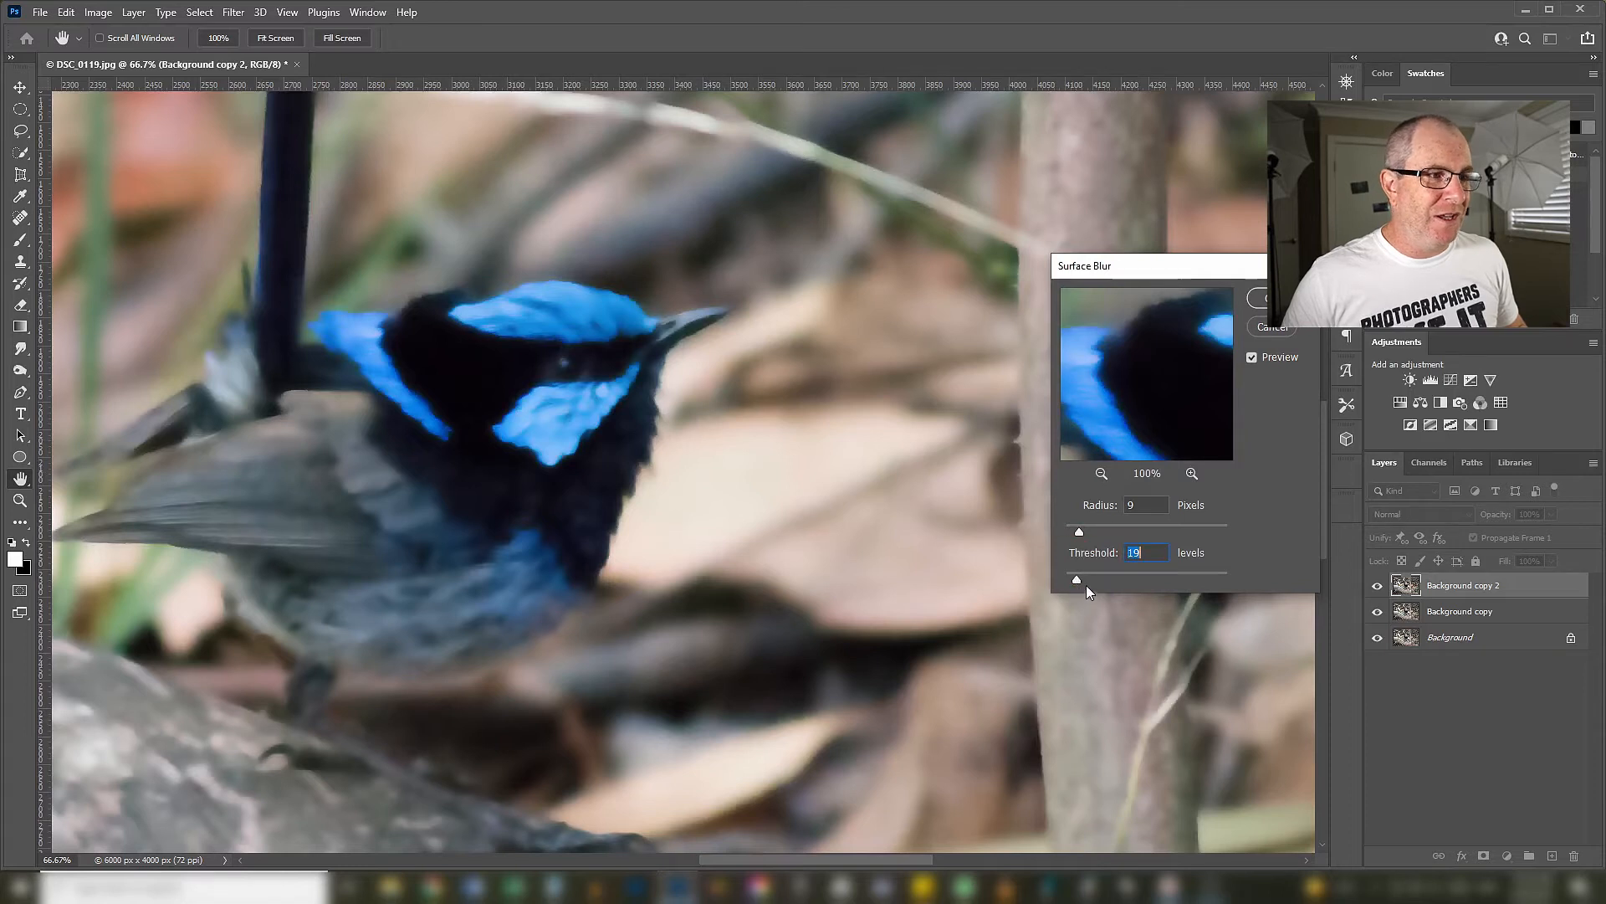
mouse_move(1207, 448)
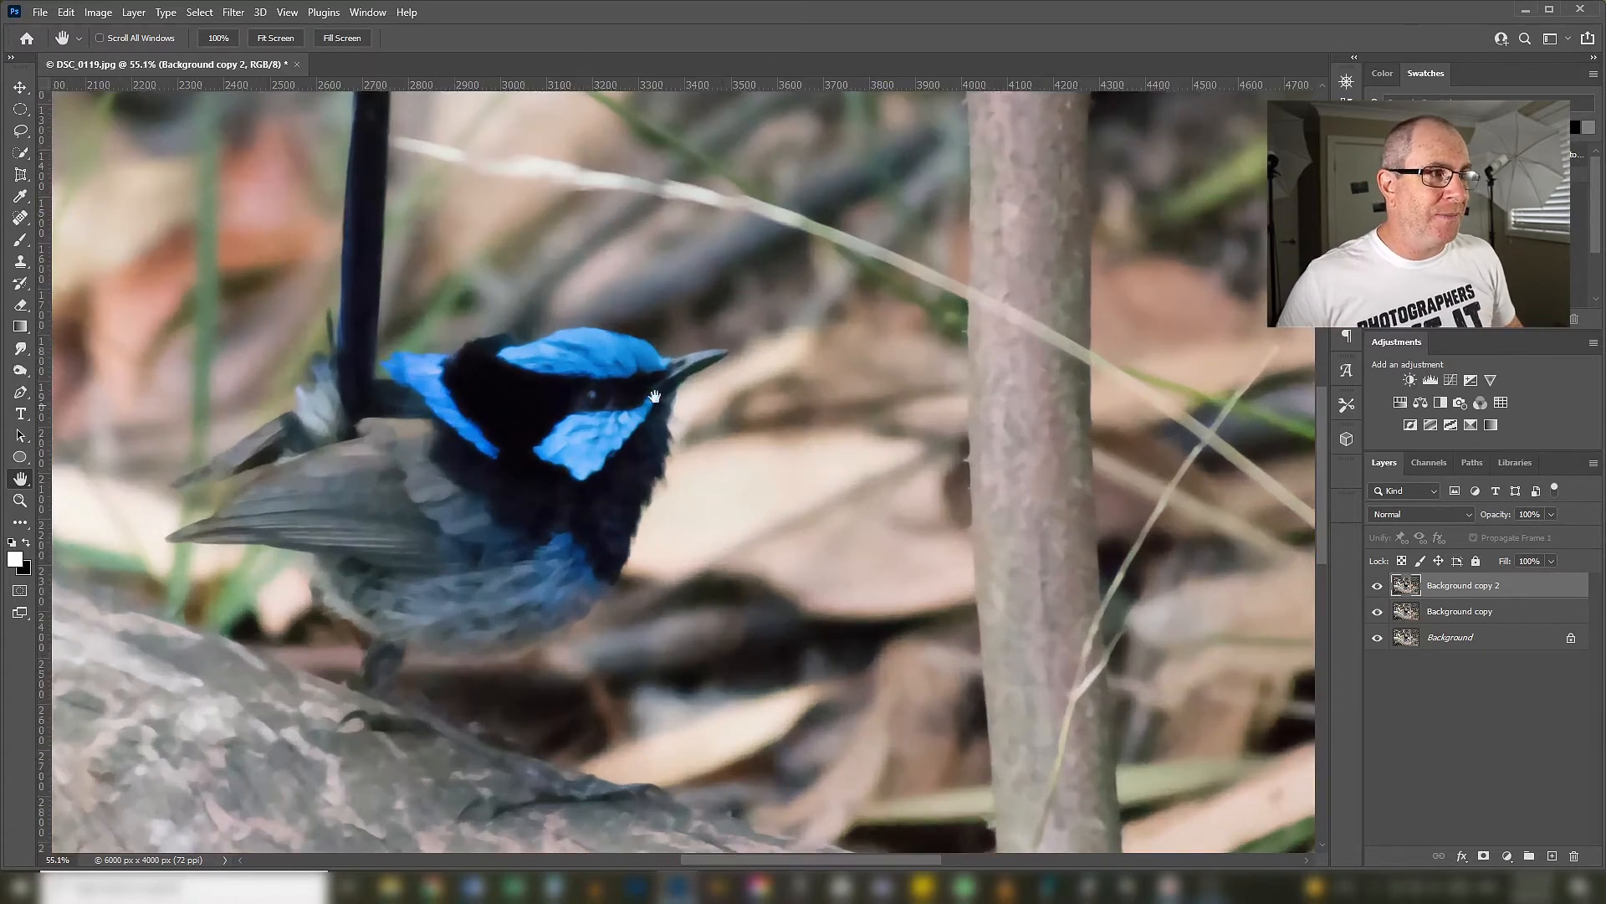
- Run Smart Sharpen on the blurred layer with Remove Lens Blur and a lowered Amount
left_click(233, 11)
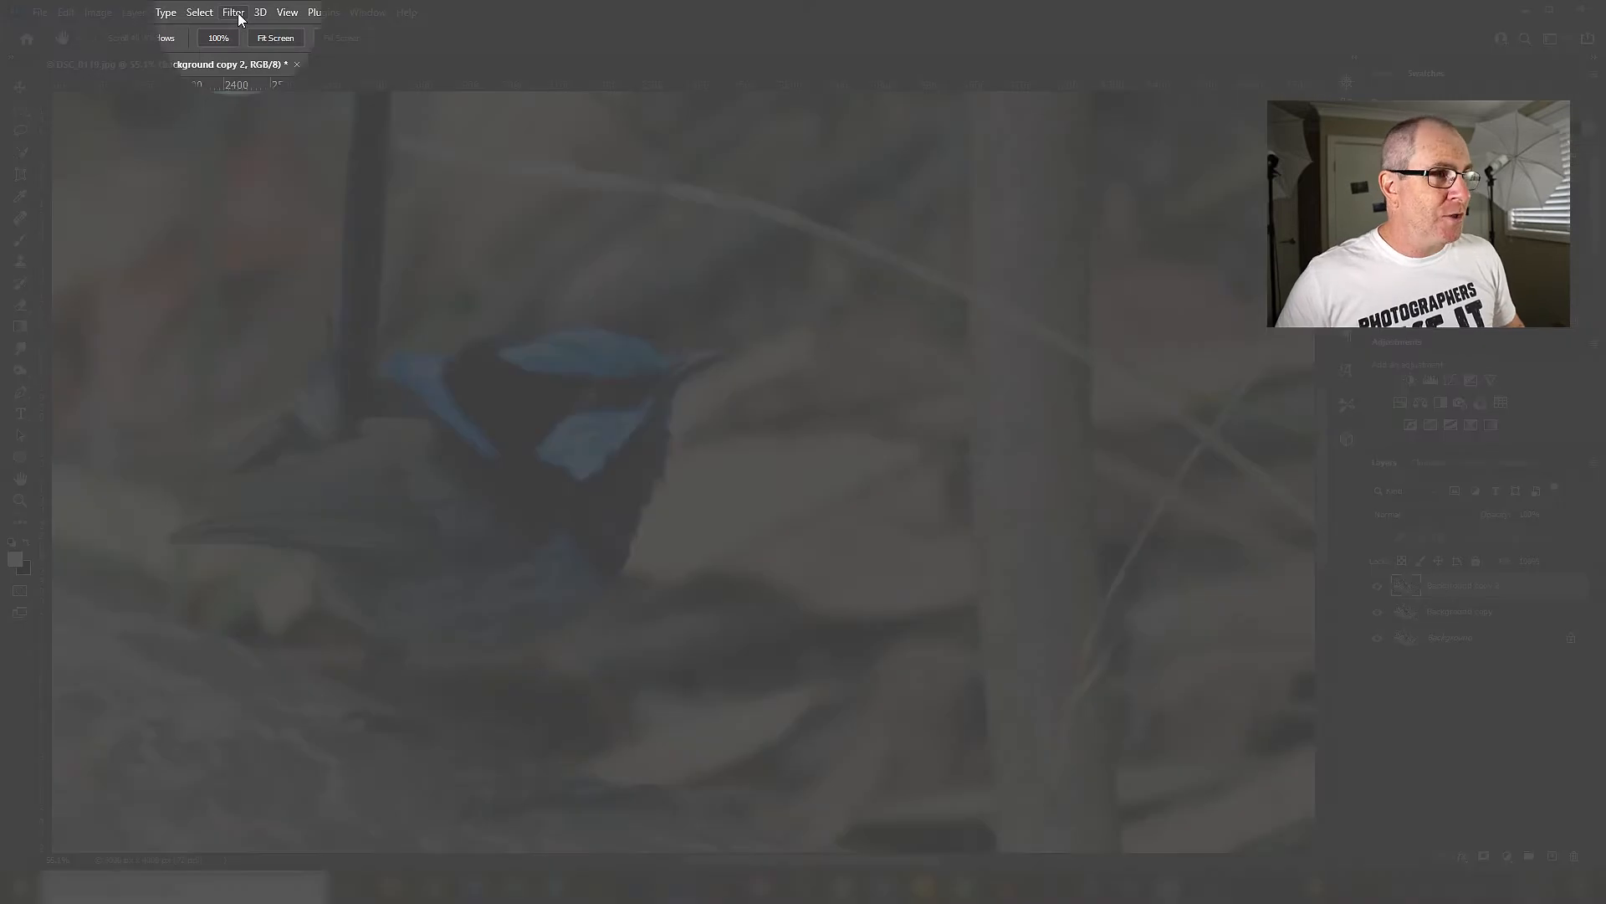
left_click(233, 11)
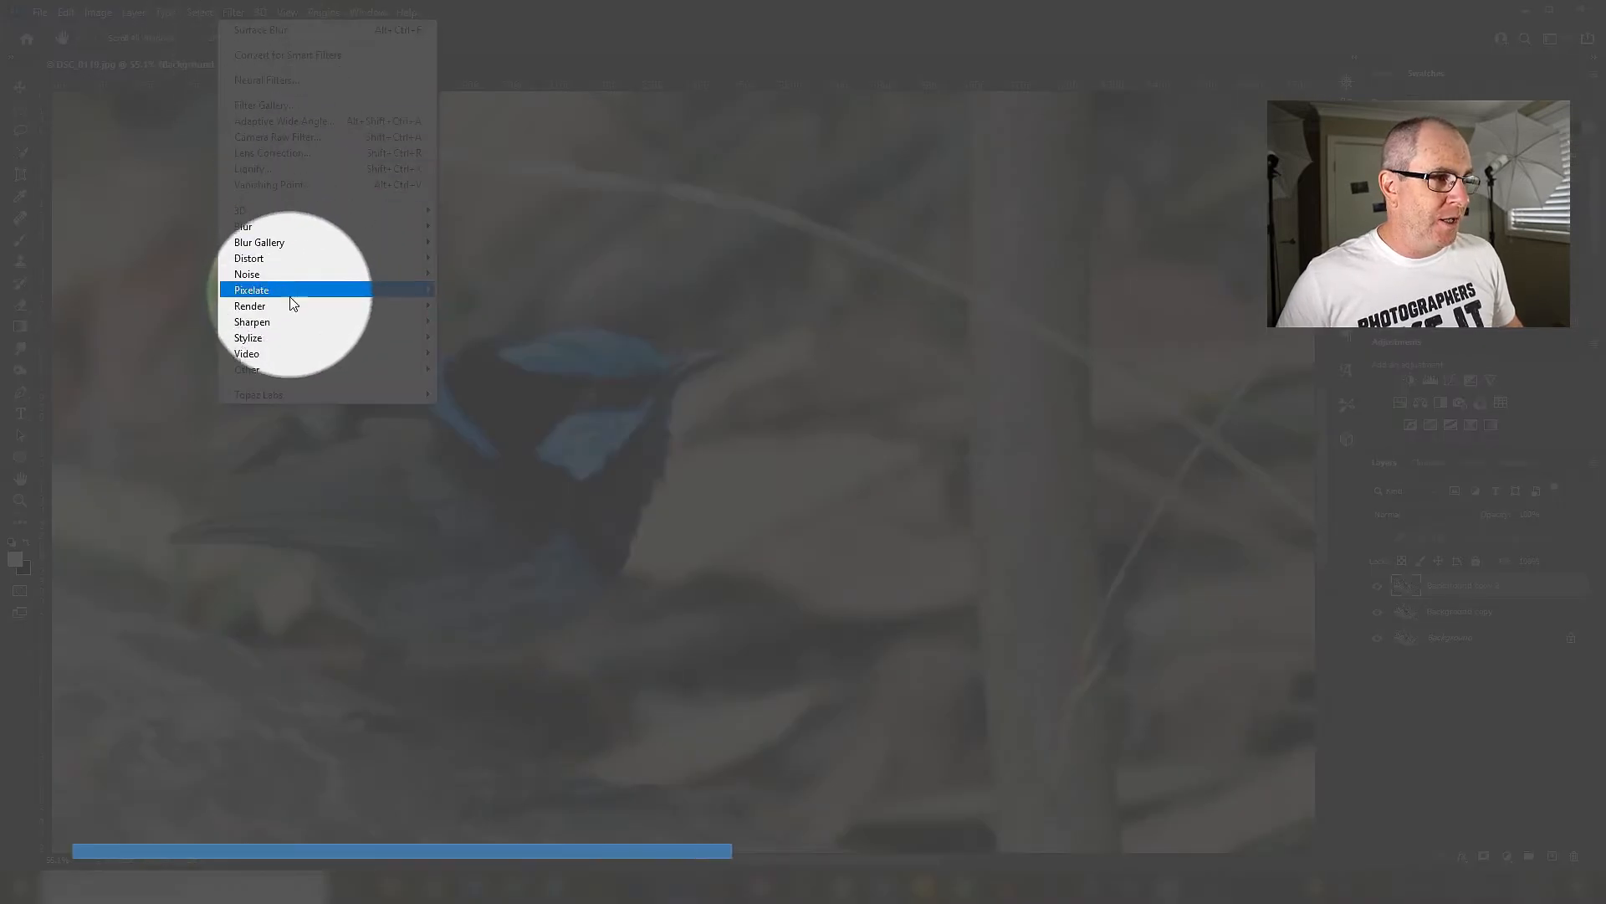
mouse_move(252, 321)
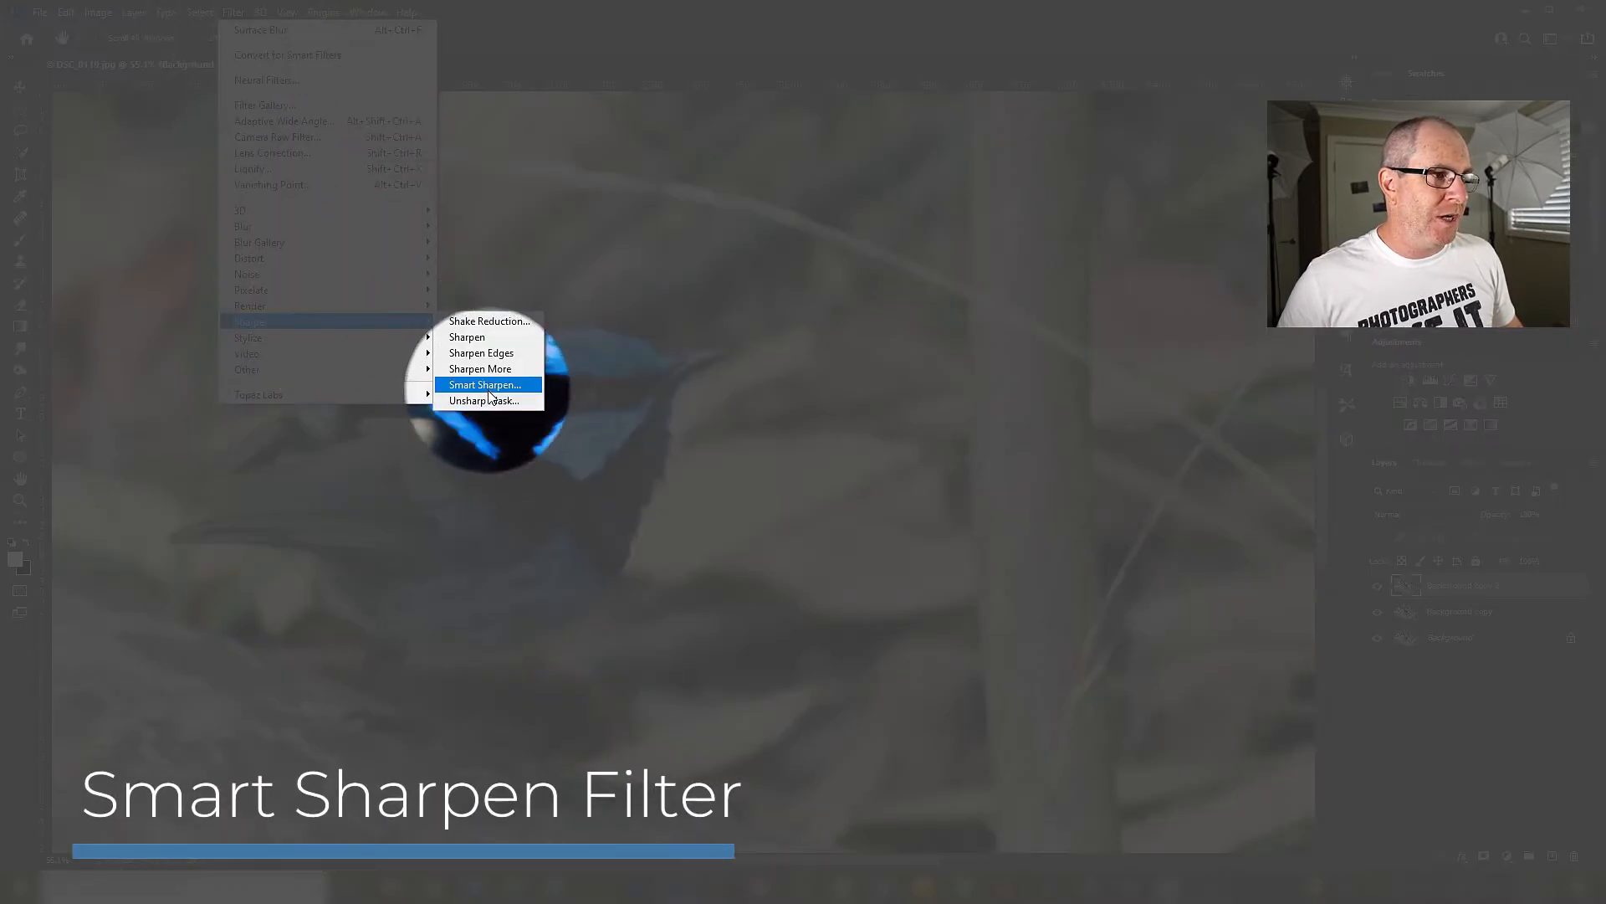
left_click(484, 385)
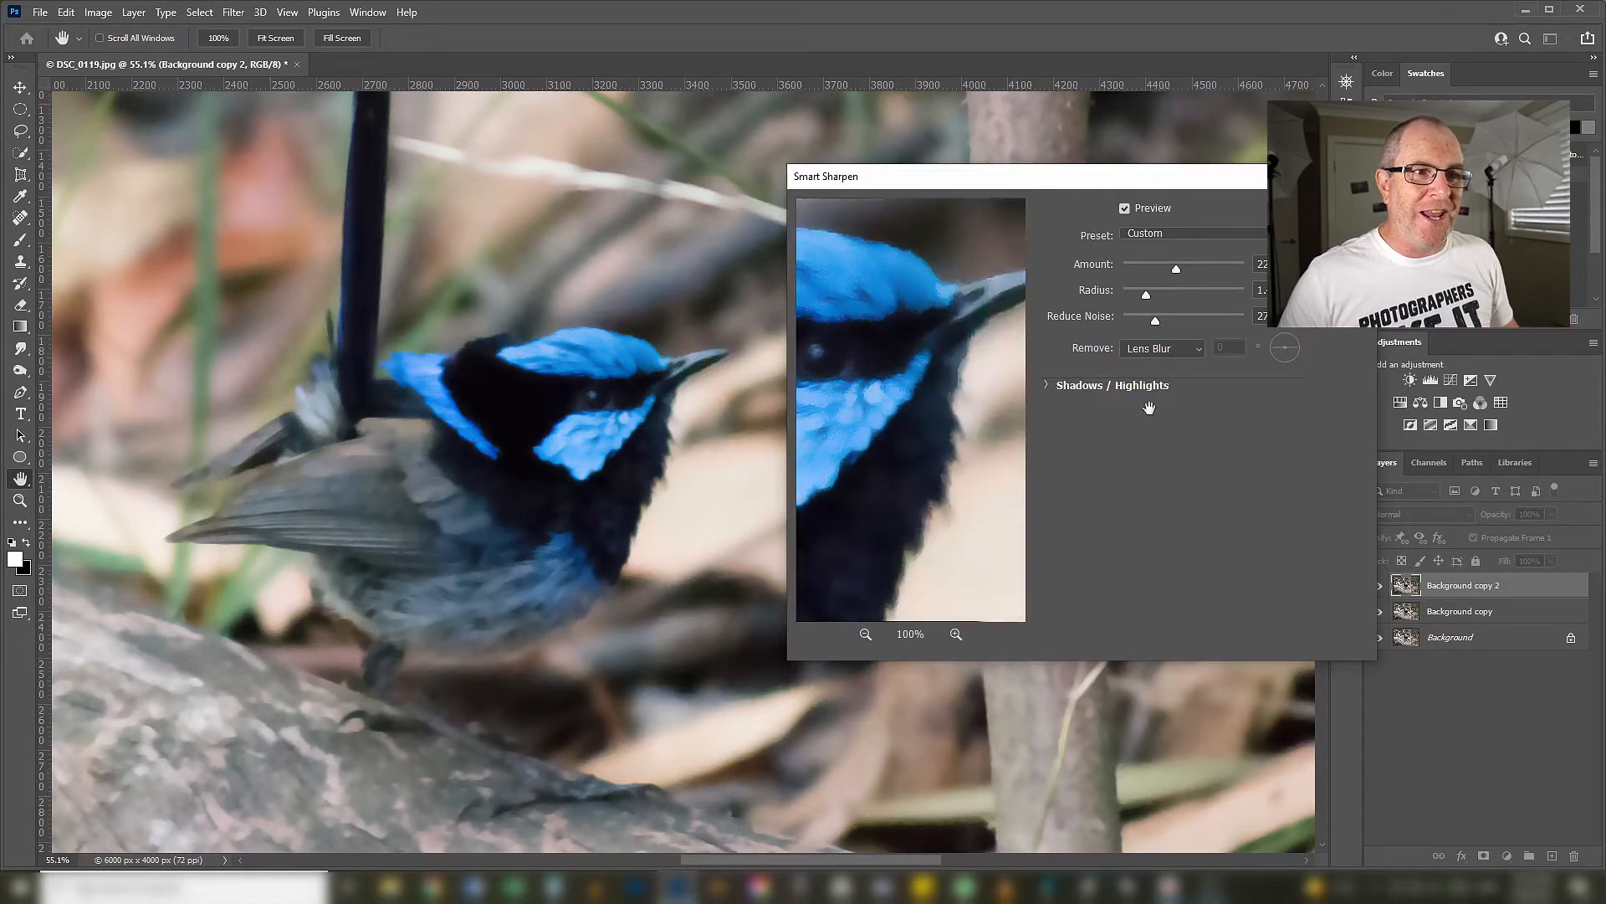
left_click_drag(1176, 268, 1163, 268)
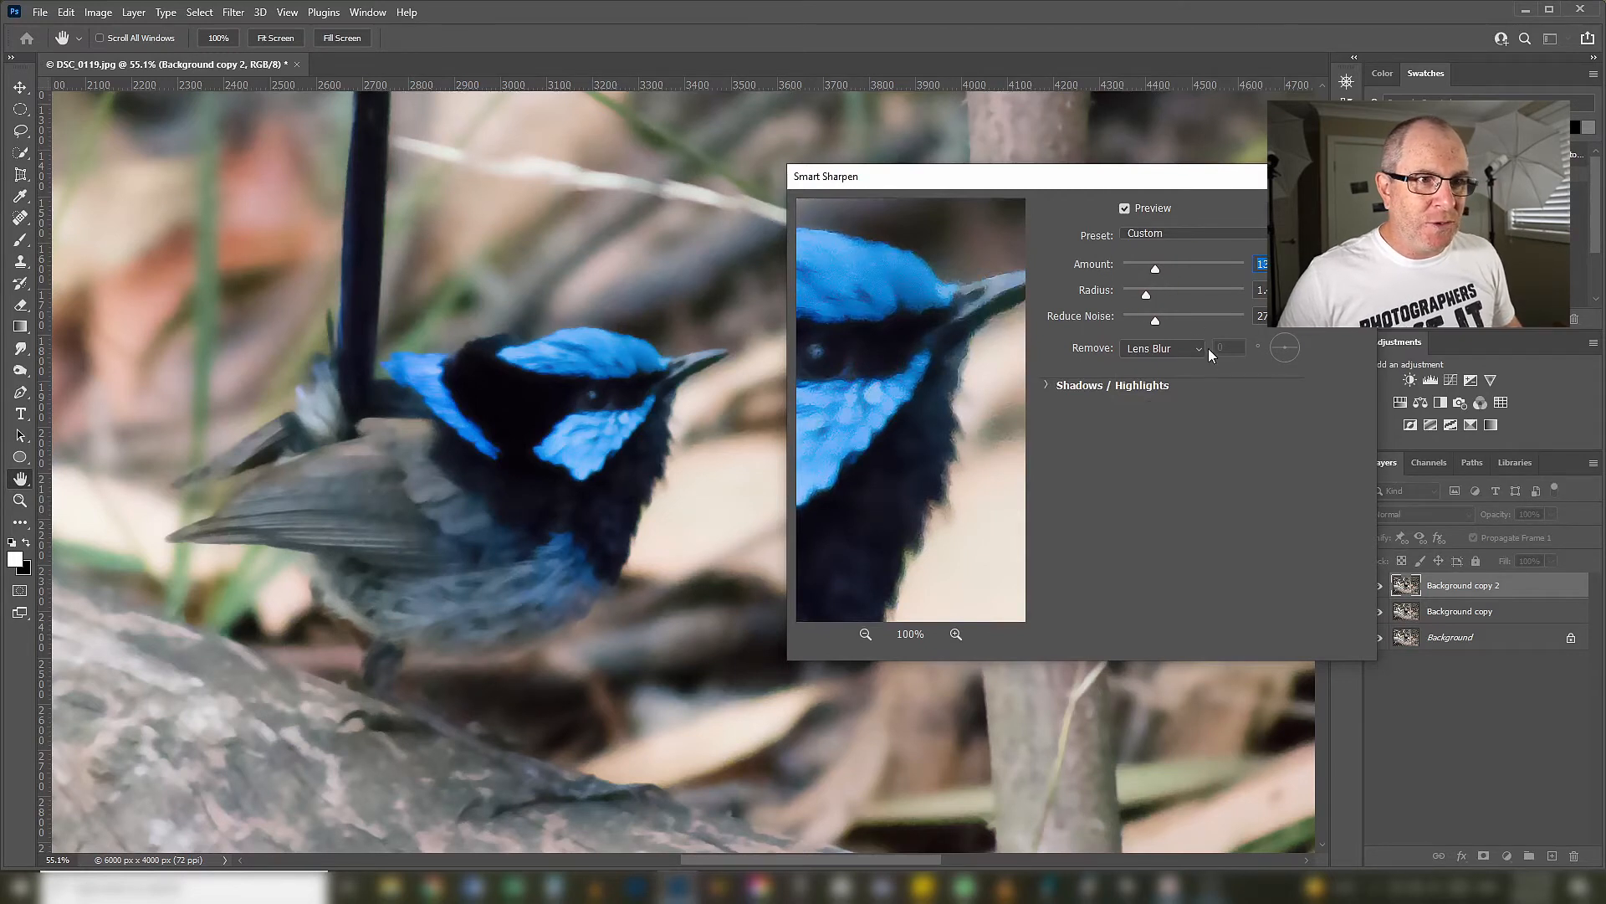
mouse_move(1330, 383)
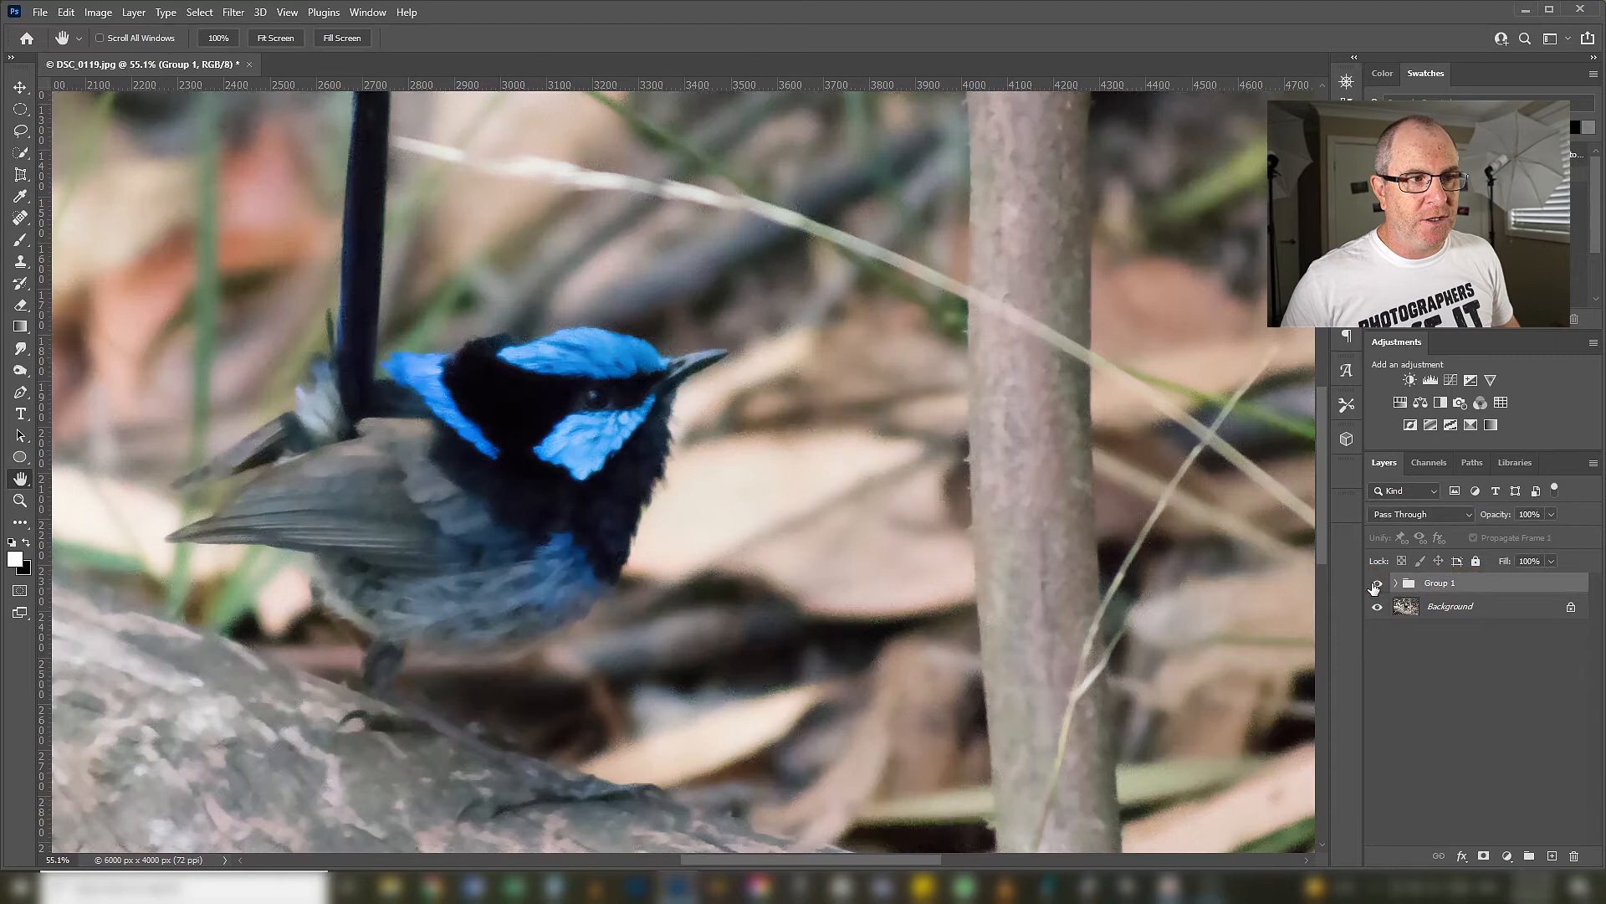
- Hide and reshow Group 1 to compare the filtered layers against the original
left_click(1377, 584)
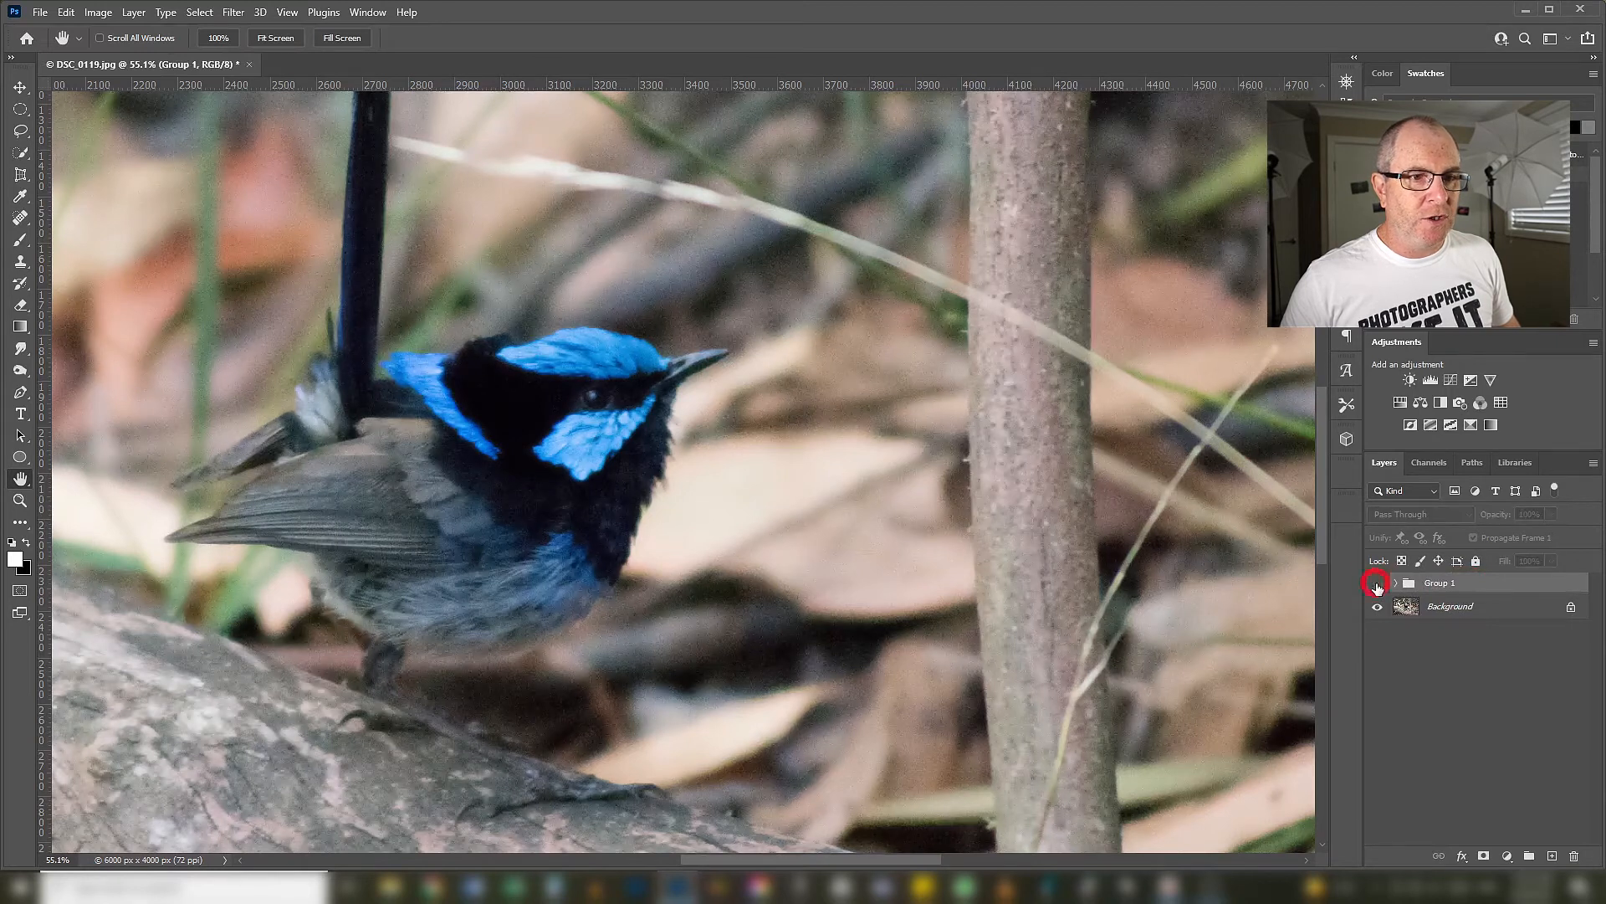
left_click(1378, 582)
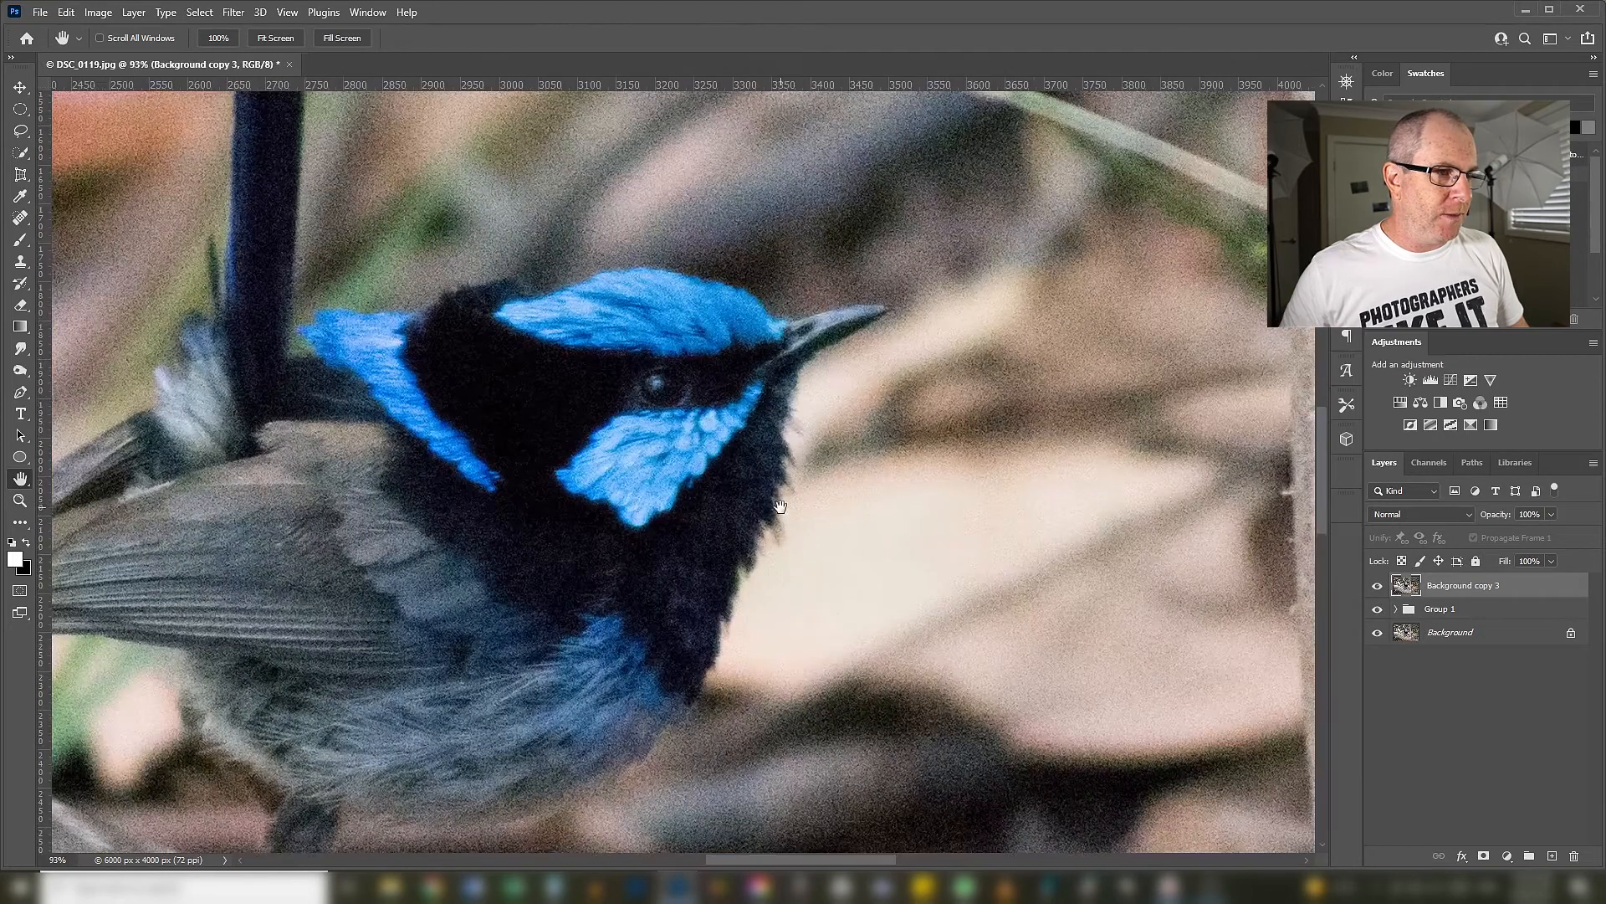
mouse_move(871, 421)
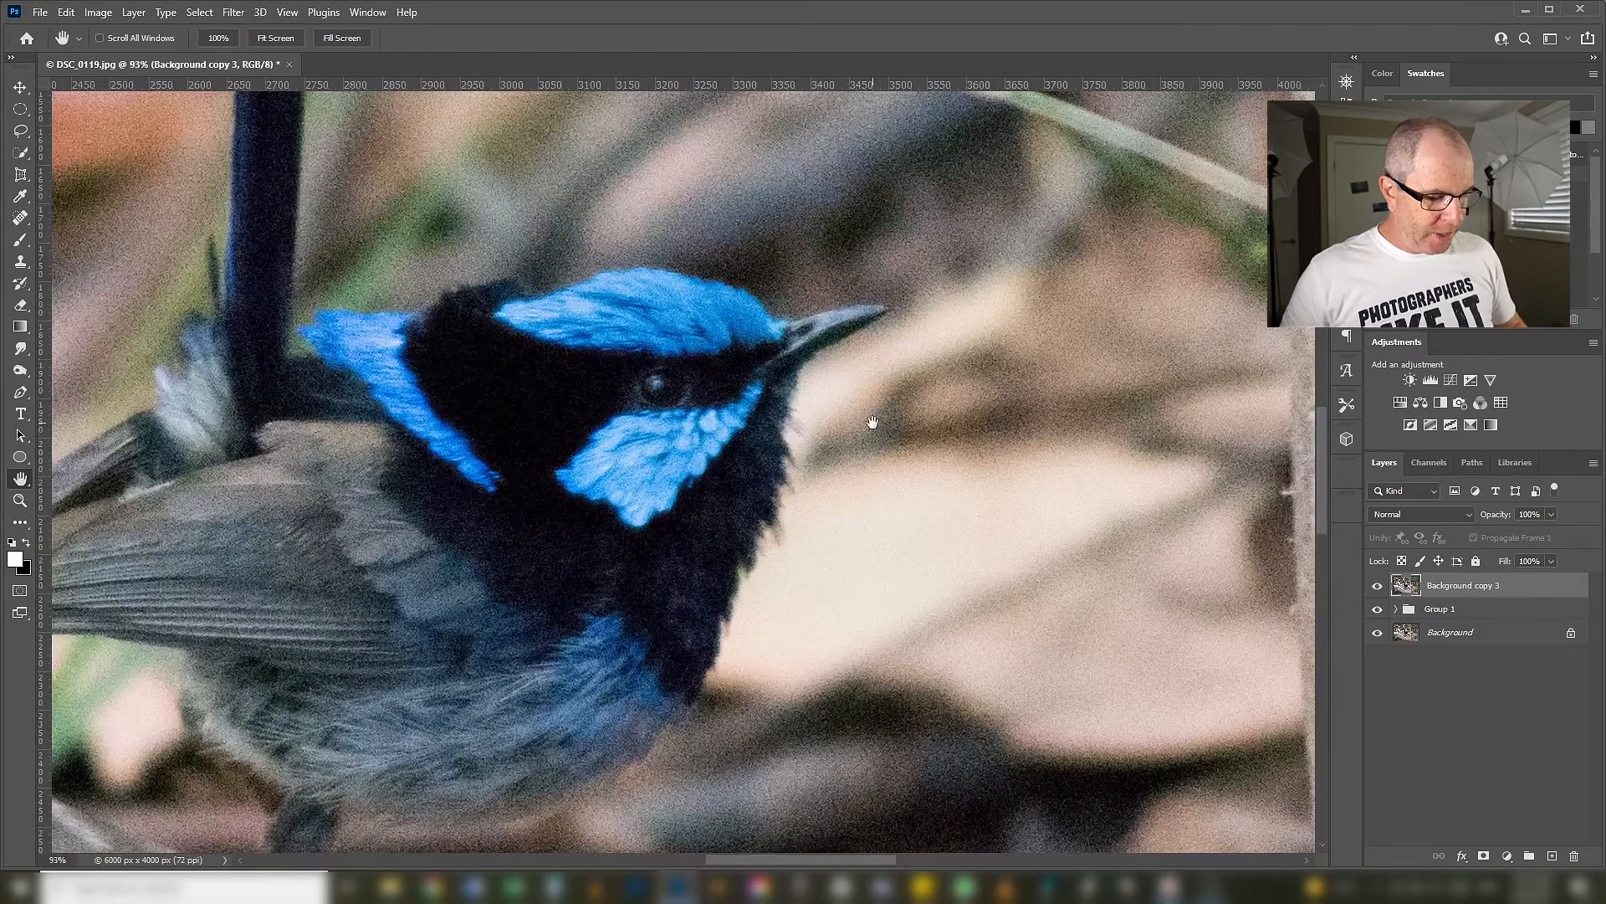
- Launch Topaz Labs DeNoise AI on Background copy 3 from the Filter menu
left_click(233, 11)
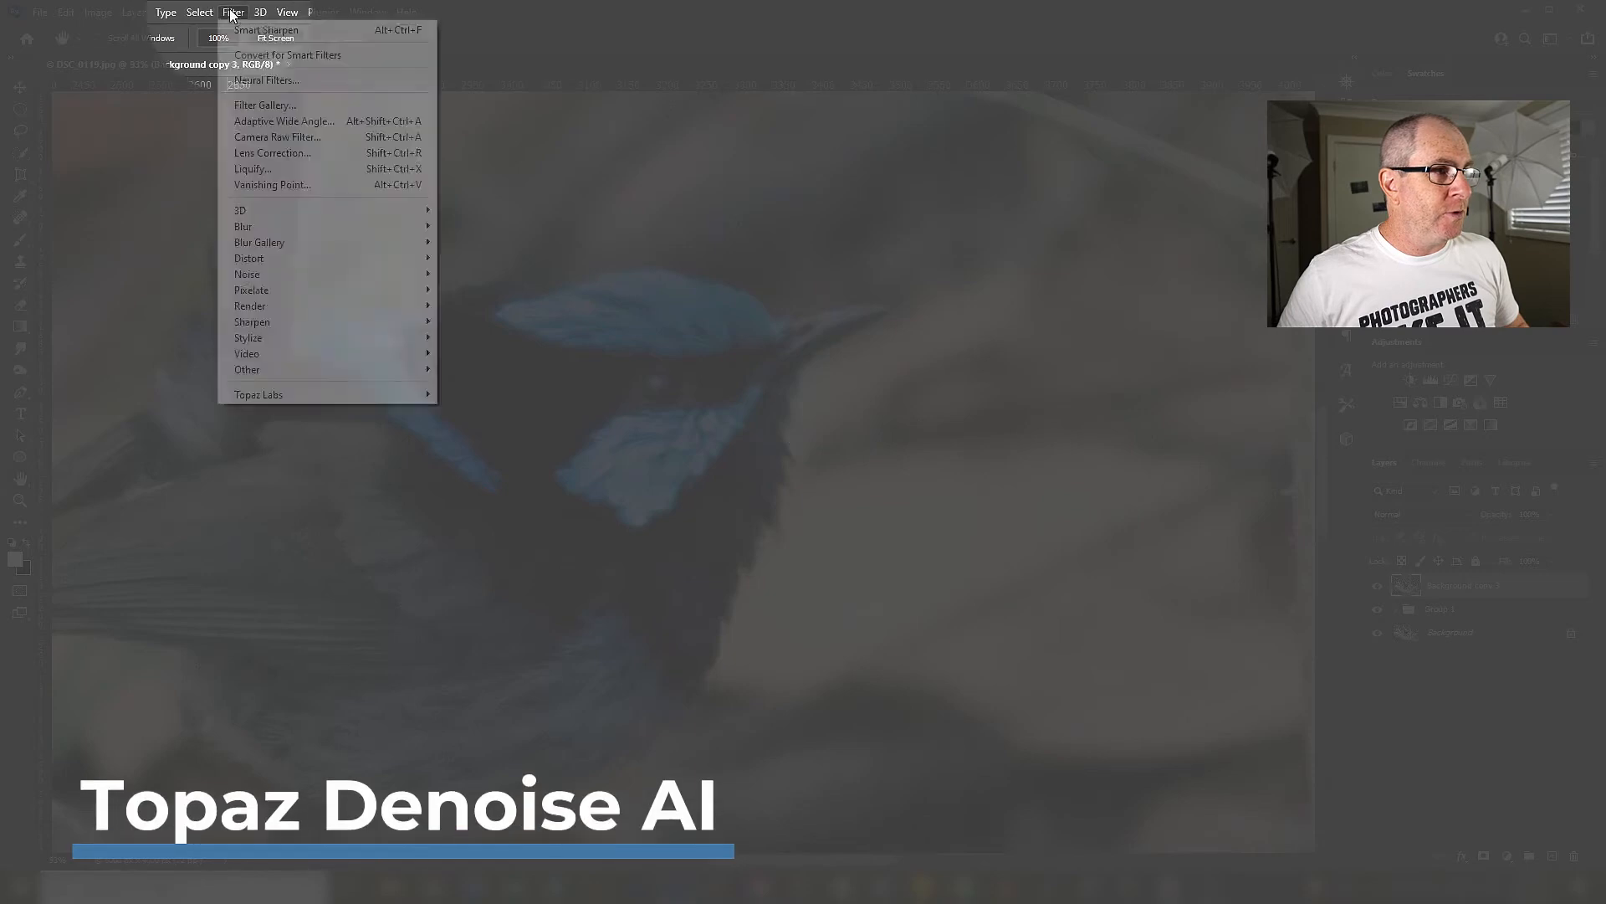
left_click(259, 393)
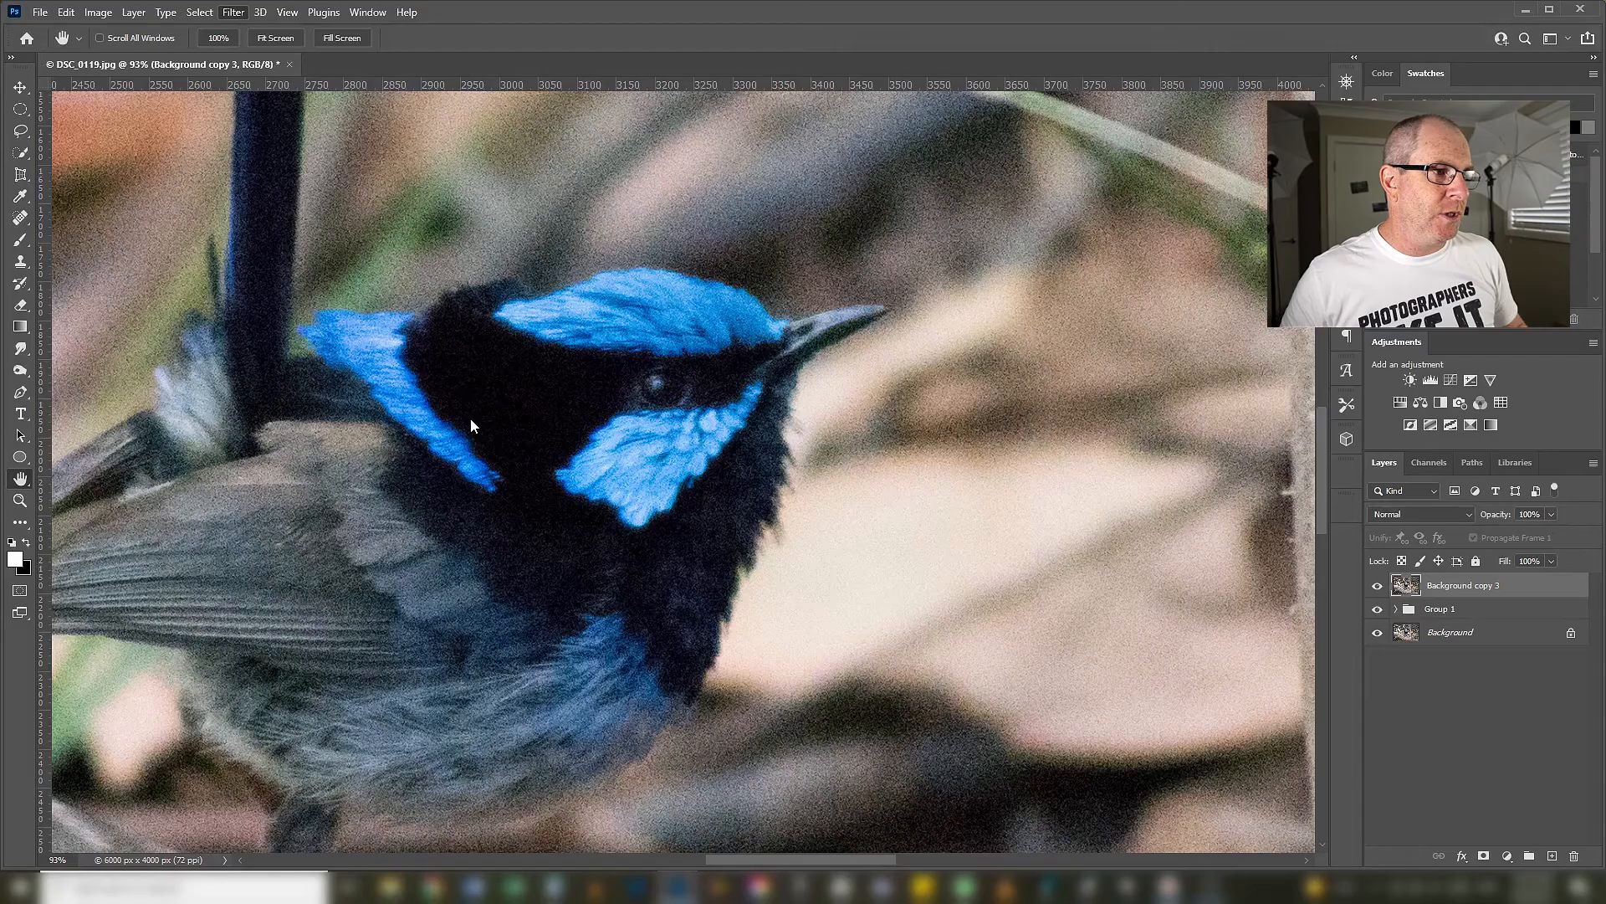
left_click(232, 12)
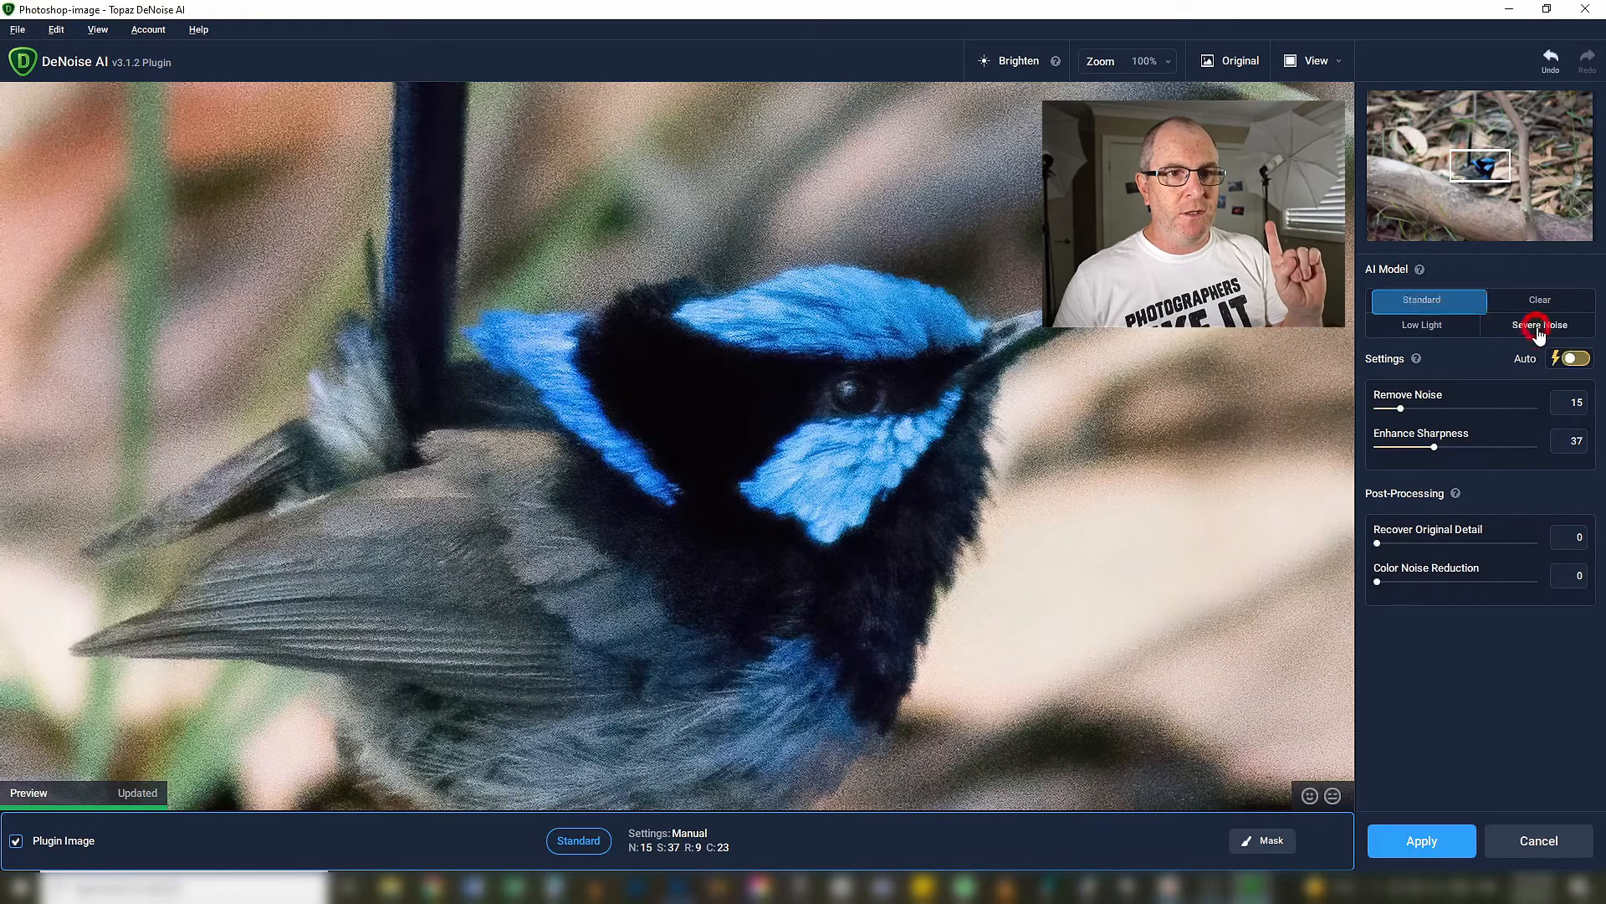
- Switch DeNoise AI to the Severe Noise model and apply it to the layer
left_click(1538, 325)
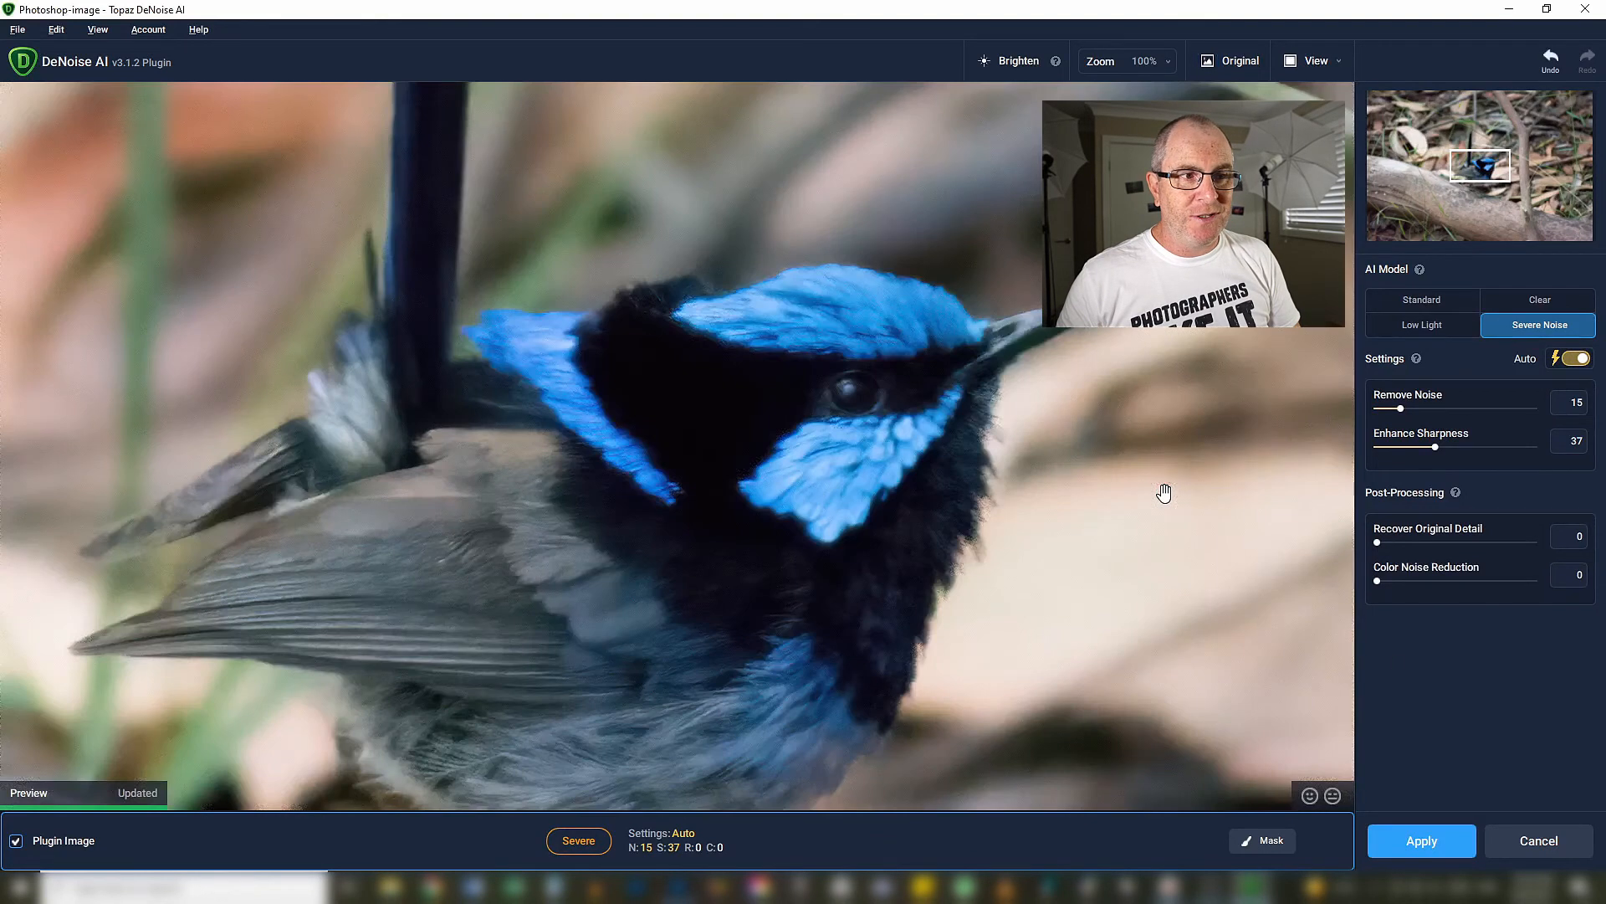
left_click(1421, 840)
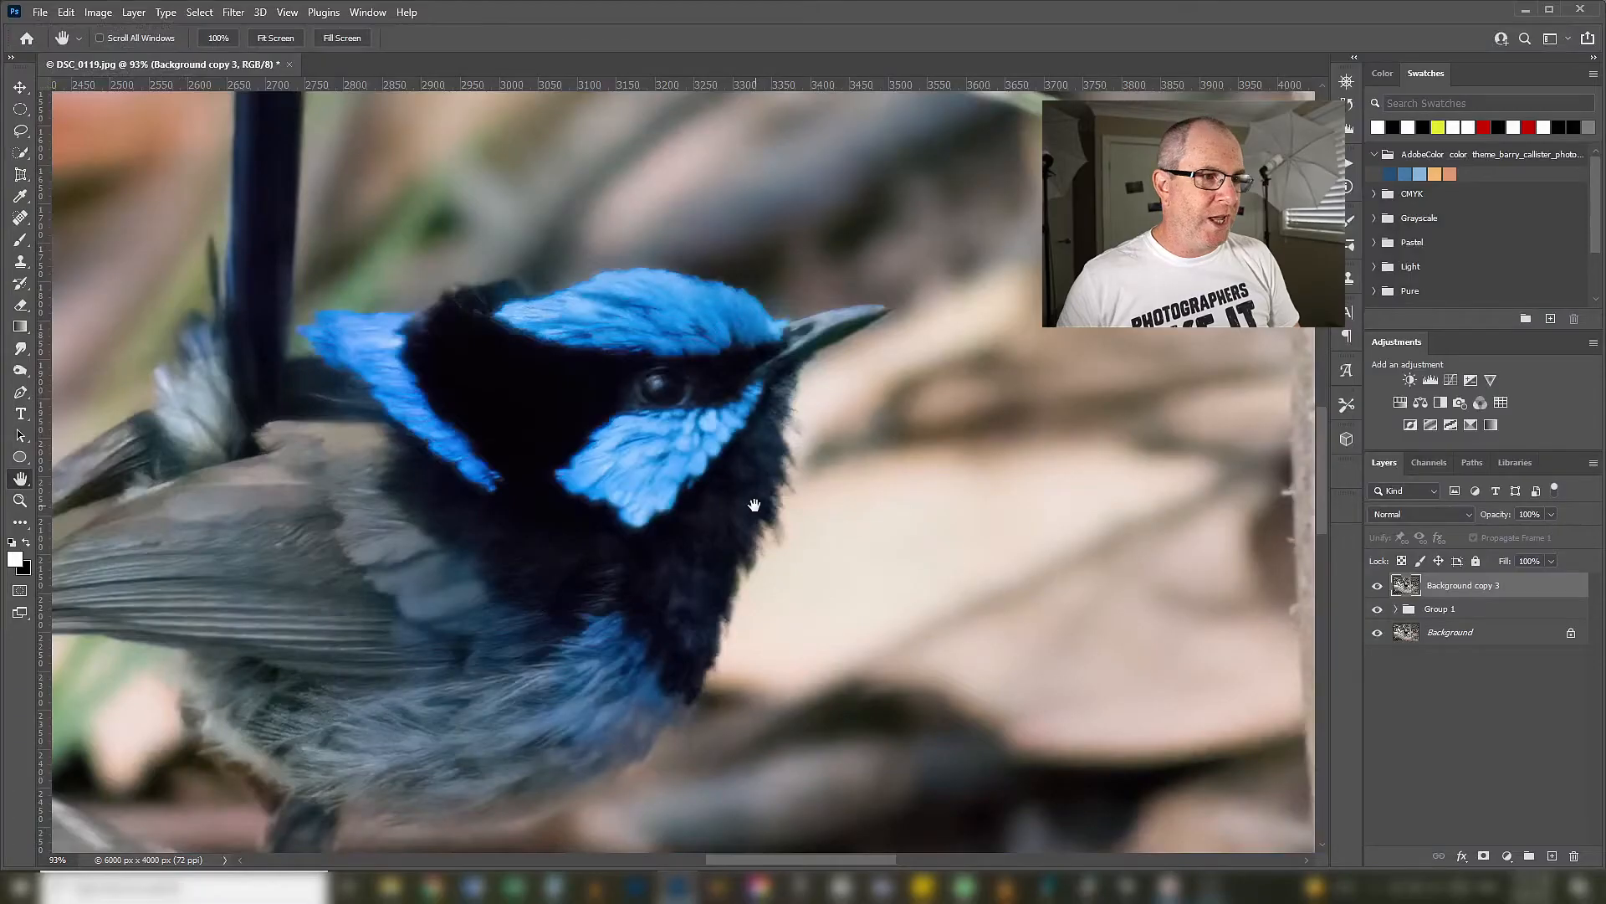